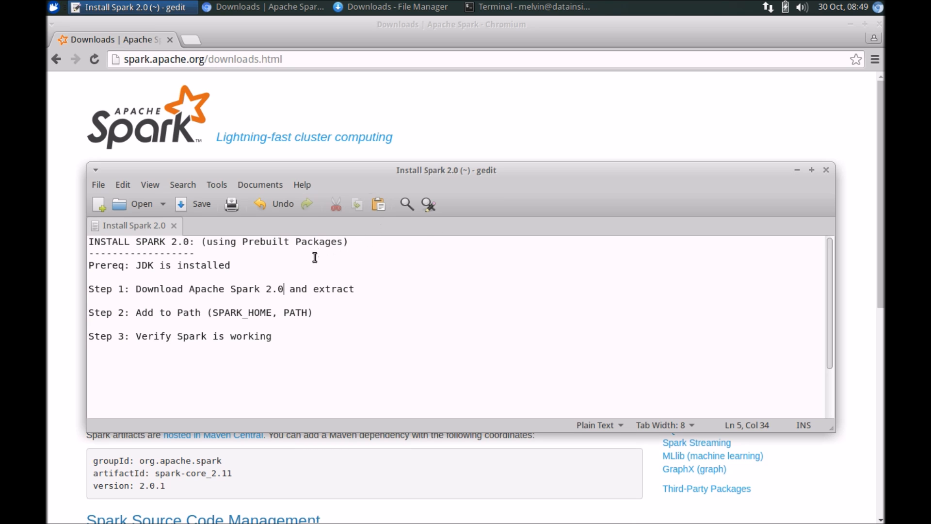
{"action": "mouse_move", "coordinate": [239, 250]}
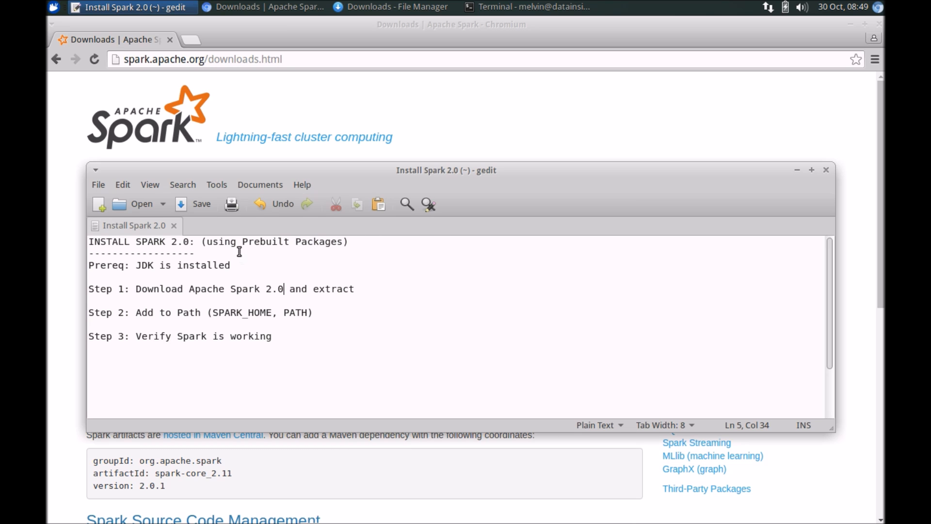
{"action": "mouse_move", "coordinate": [184, 248]}
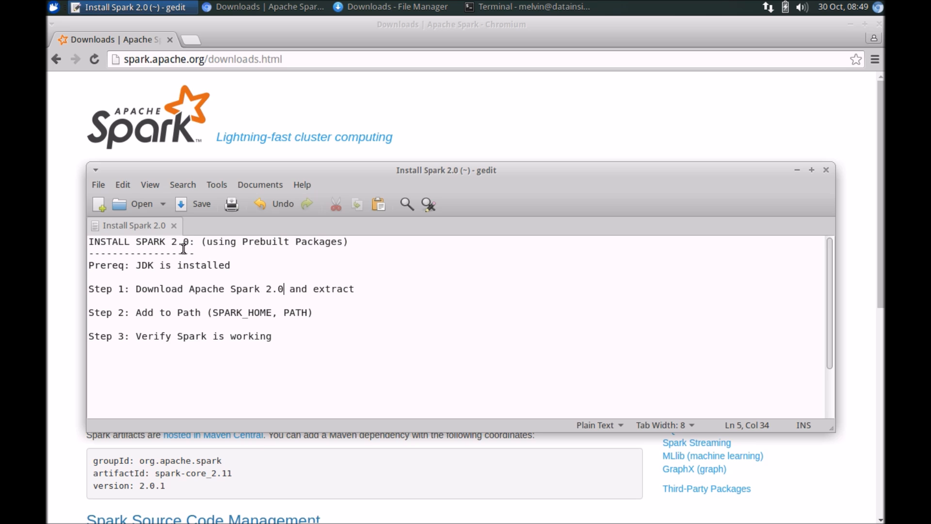
{"action": "mouse_move", "coordinate": [212, 256]}
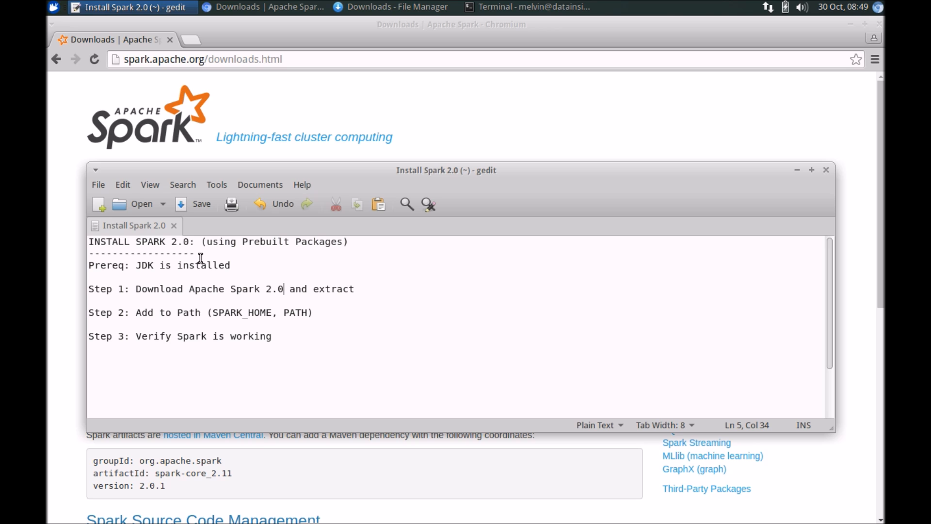
{"action": "mouse_move", "coordinate": [197, 270]}
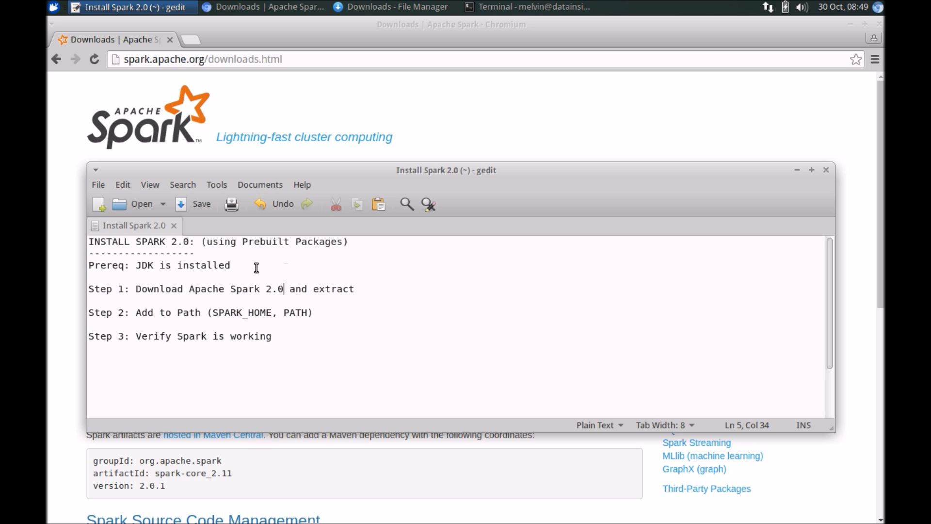
Review the JDK and Step 1–2 install notes, then check Java 1.7.0_80 with java -version.
{"action": "left_click", "coordinate": [231, 265]}
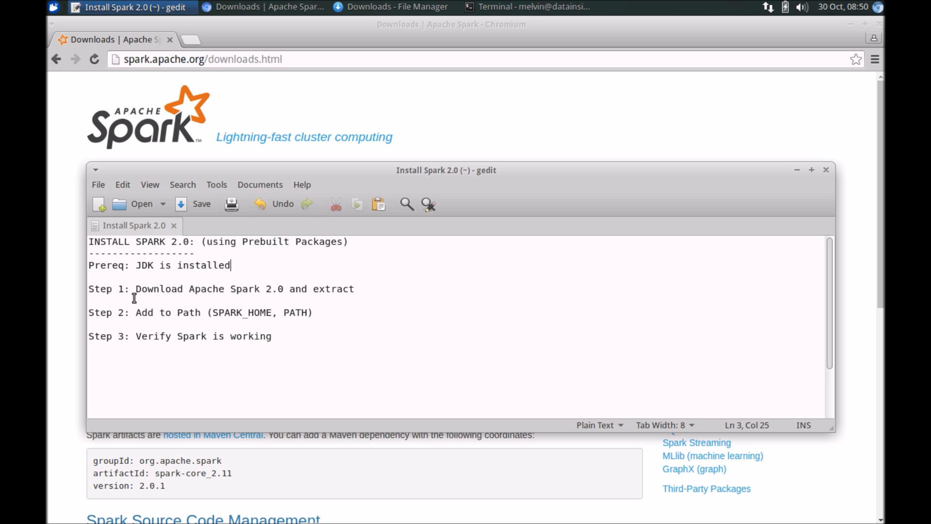
{"action": "mouse_move", "coordinate": [253, 321]}
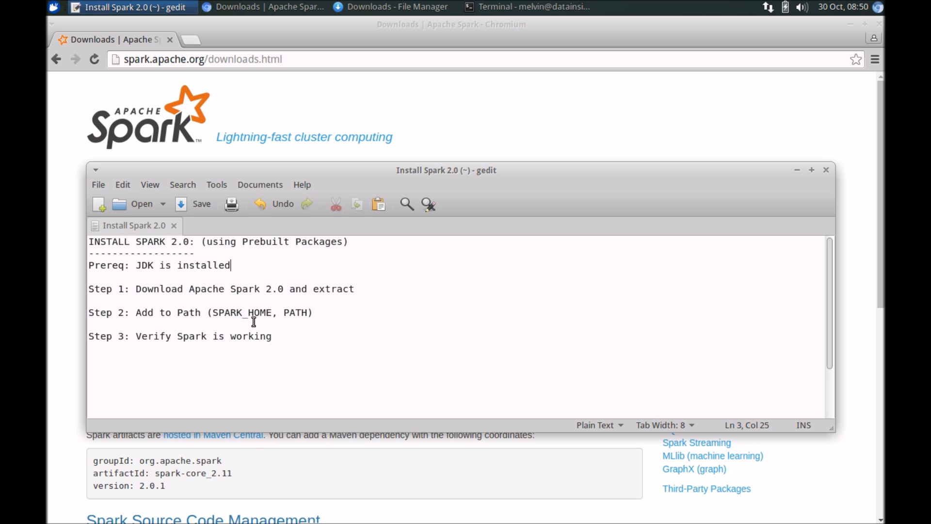
{"action": "left_click", "coordinate": [150, 295]}
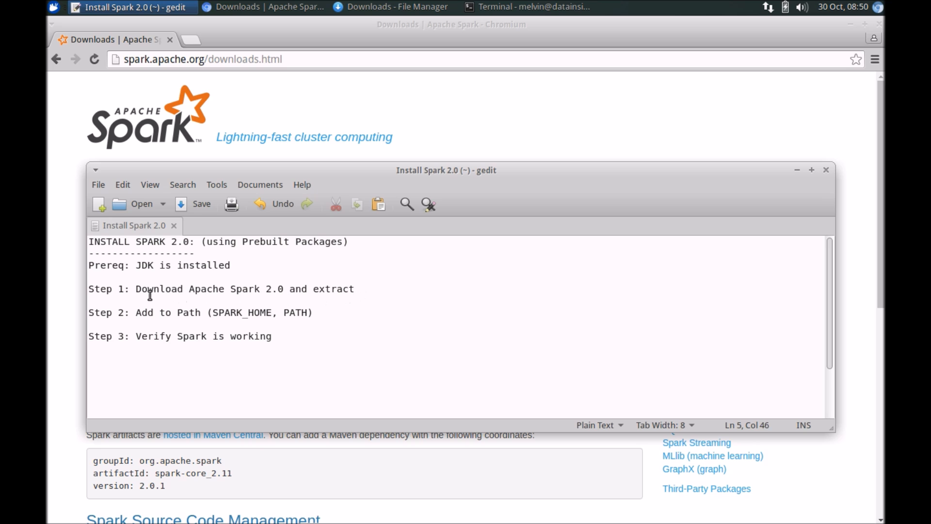
{"action": "left_click_drag", "start_coordinate": [135, 289], "coordinate": [354, 289]}
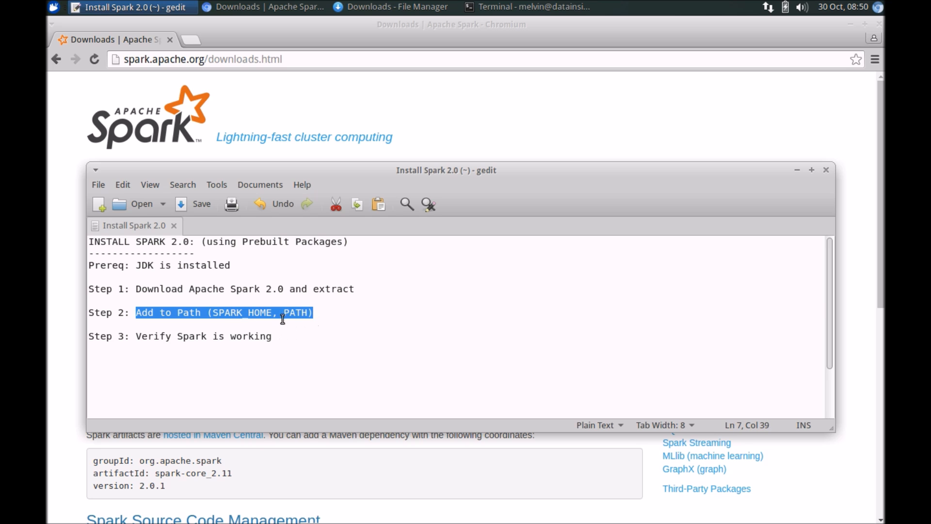
{"action": "mouse_move", "coordinate": [206, 329]}
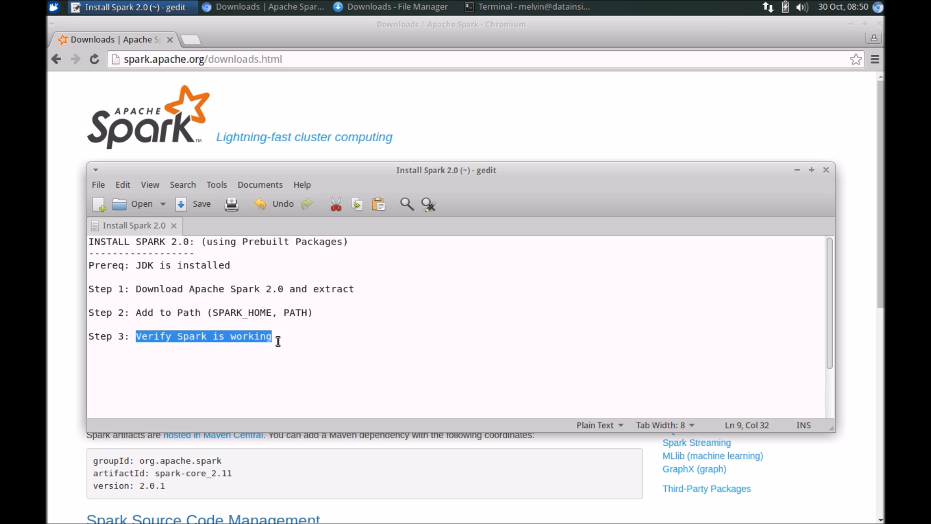
{"action": "mouse_move", "coordinate": [286, 339]}
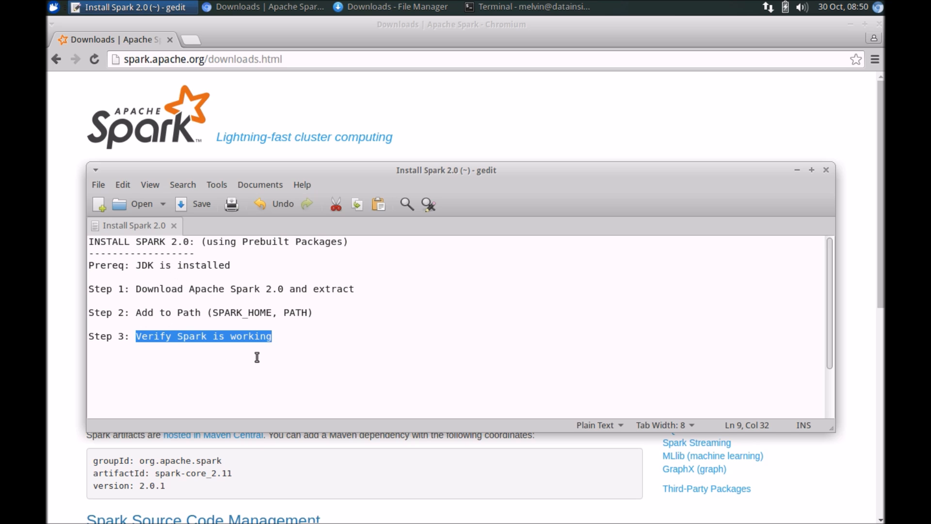
{"action": "mouse_move", "coordinate": [182, 279]}
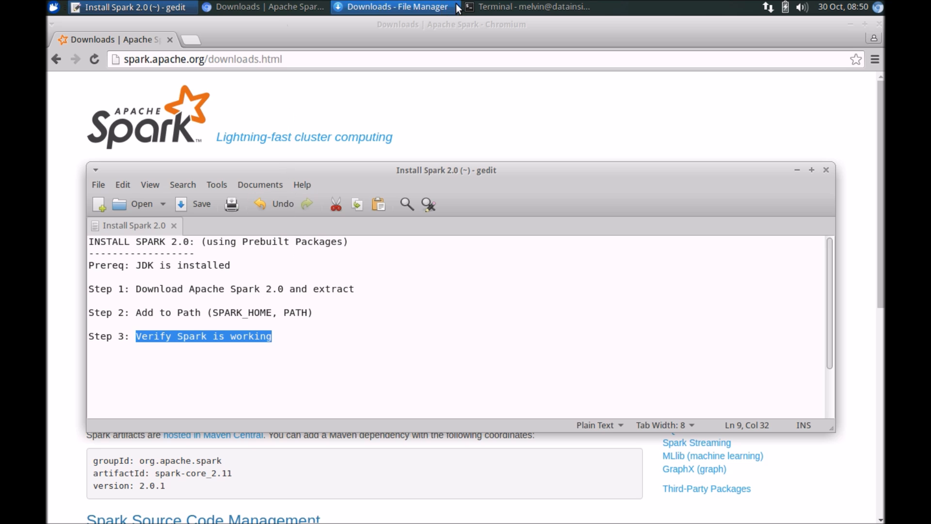
{"action": "left_click", "coordinate": [529, 7]}
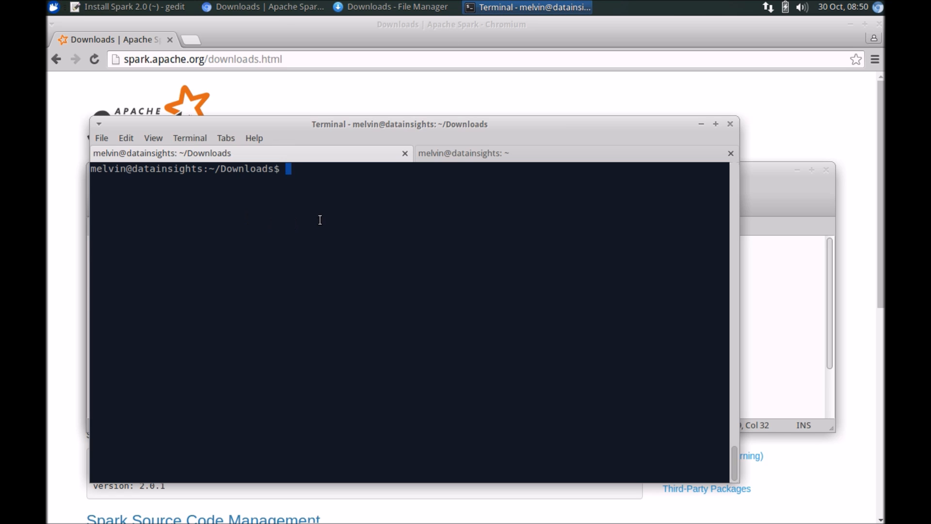
{"action": "type", "text": "java -version"}
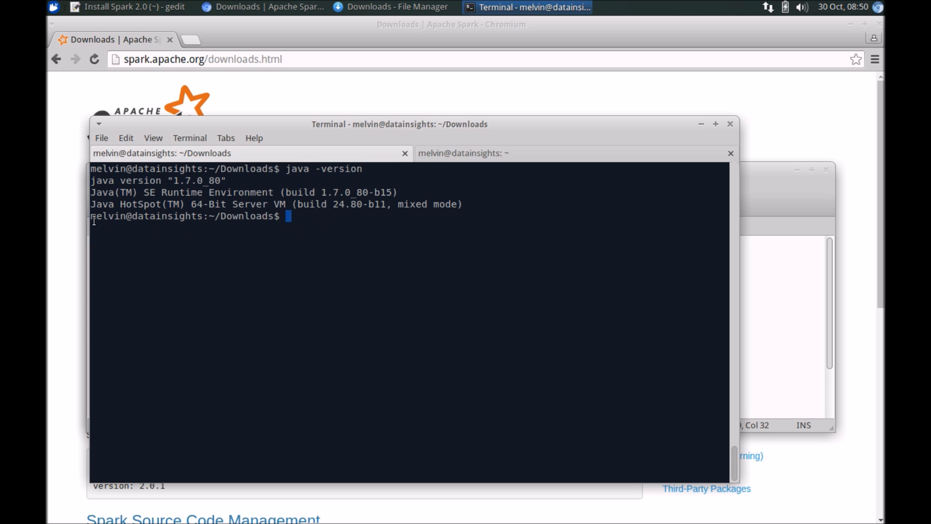
{"action": "mouse_move", "coordinate": [110, 172]}
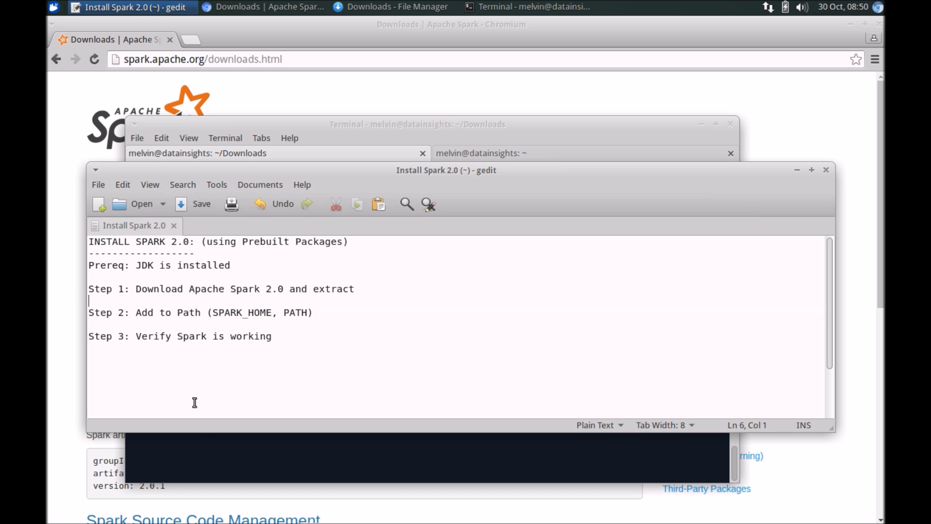
Leave the gedit notes at Step 1 and show spark.apache.org in Chromium.
{"action": "left_click", "coordinate": [525, 6]}
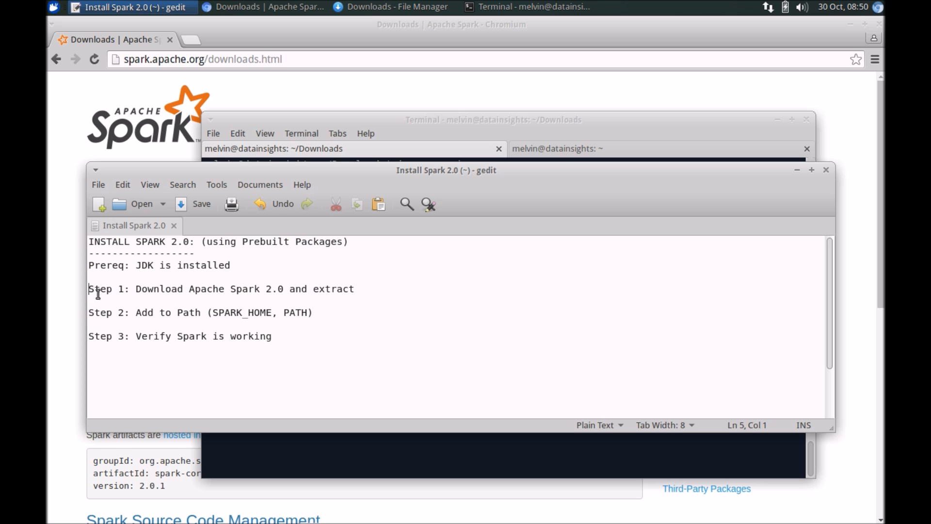
{"action": "left_click", "coordinate": [139, 289]}
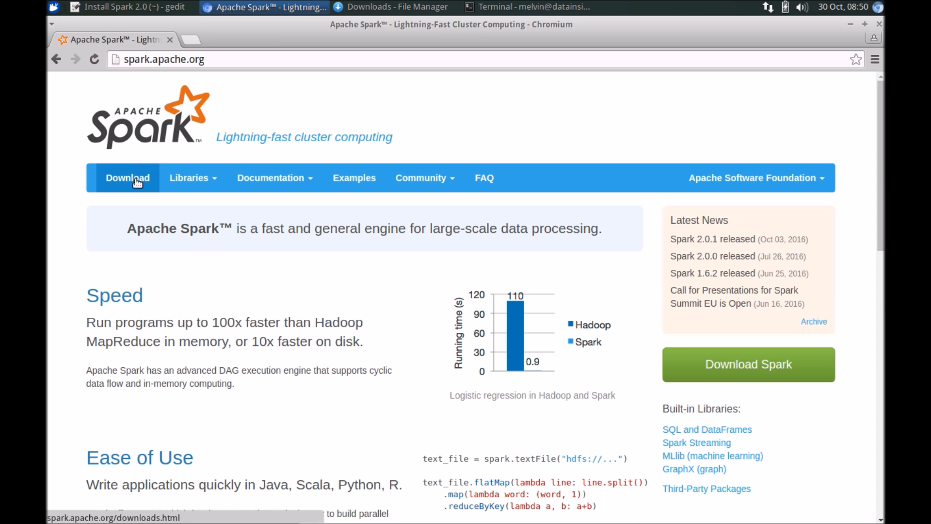
On the Spark downloads page, choose release 2.0.1 pre-built for Hadoop 2.7 and later.
{"action": "left_click", "coordinate": [127, 177]}
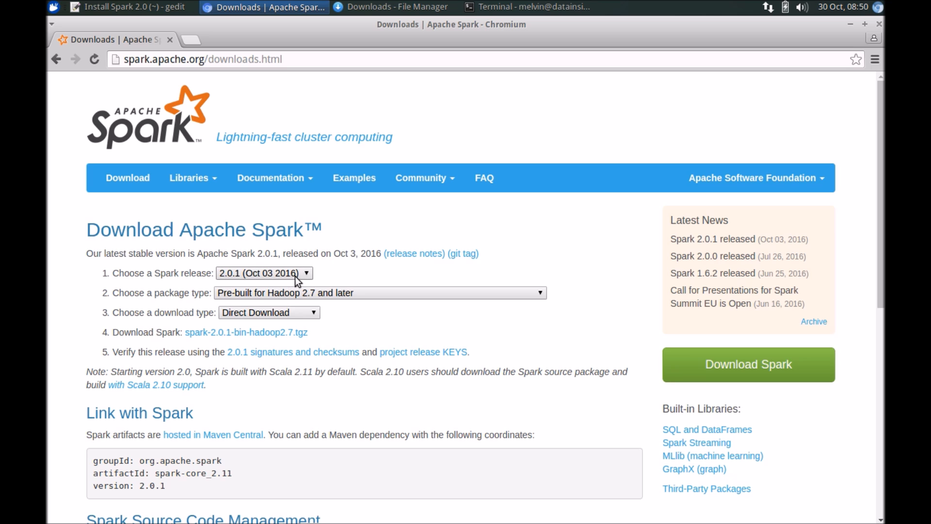
{"action": "left_click", "coordinate": [264, 272]}
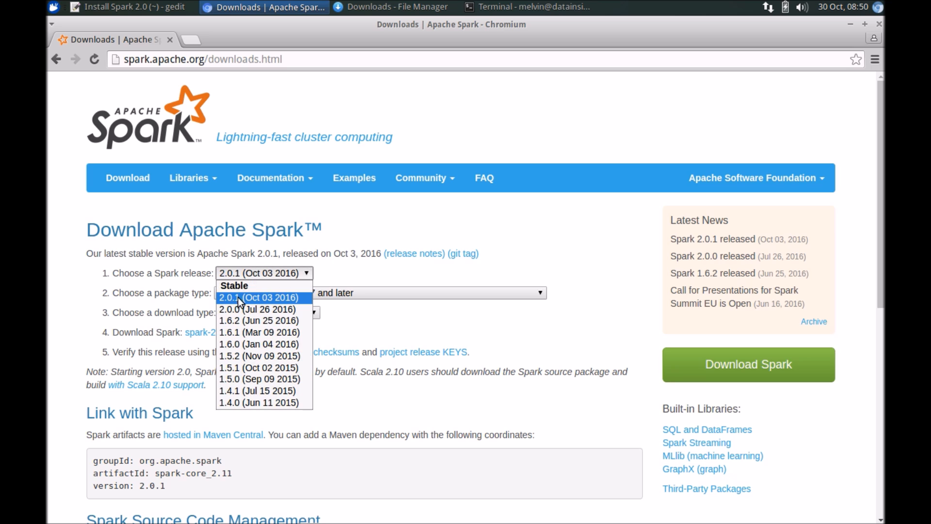
{"action": "mouse_move", "coordinate": [243, 306]}
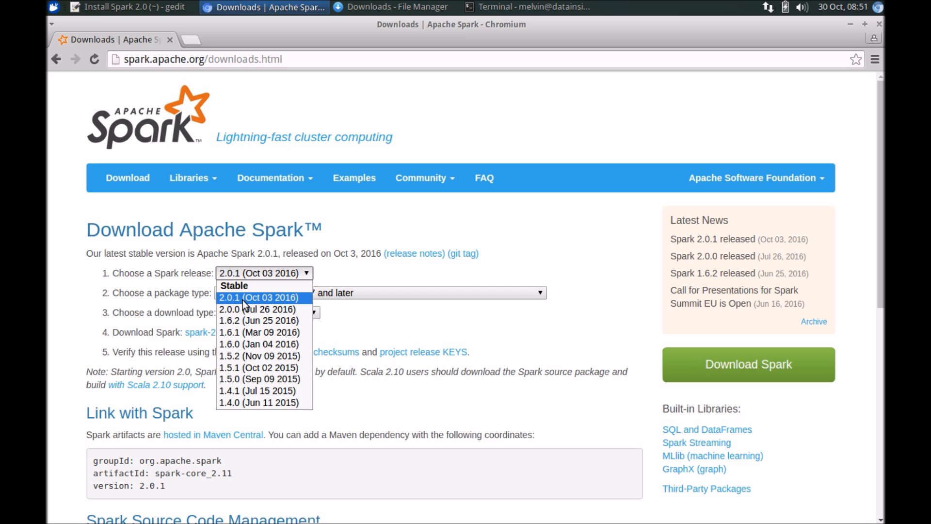
{"action": "left_click", "coordinate": [257, 296]}
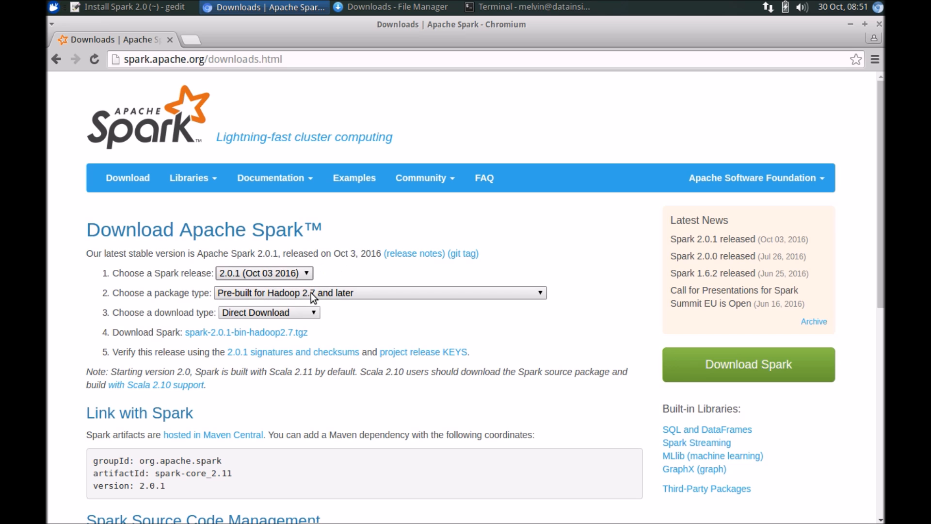
{"action": "mouse_move", "coordinate": [285, 296]}
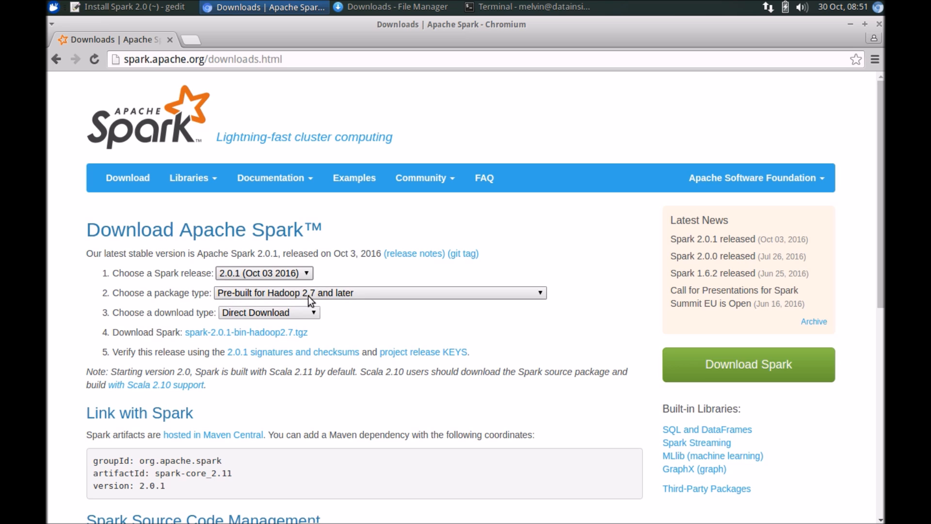
{"action": "left_click", "coordinate": [378, 292]}
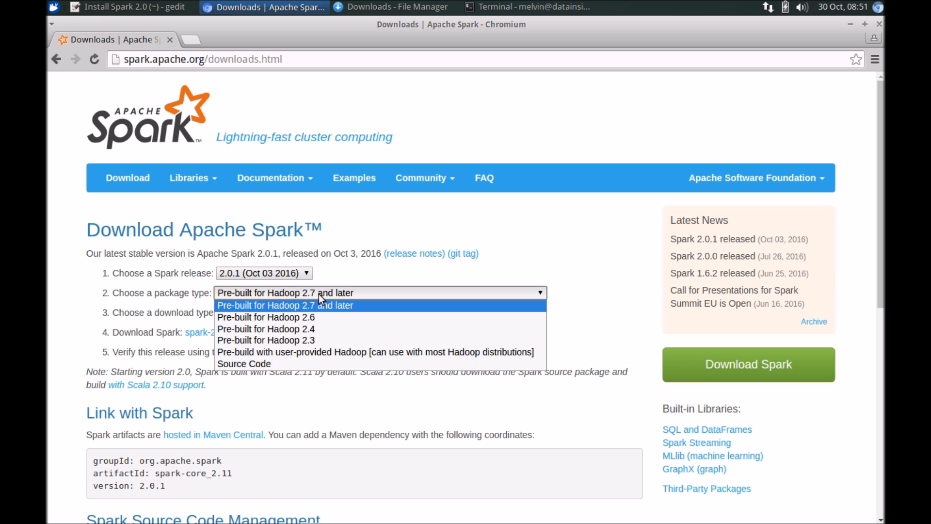
{"action": "mouse_move", "coordinate": [307, 317]}
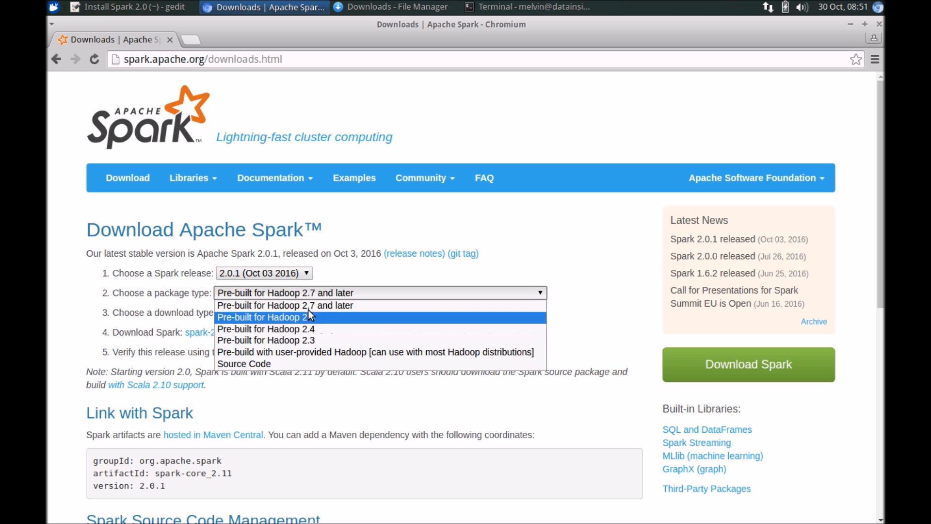
{"action": "mouse_move", "coordinate": [320, 321]}
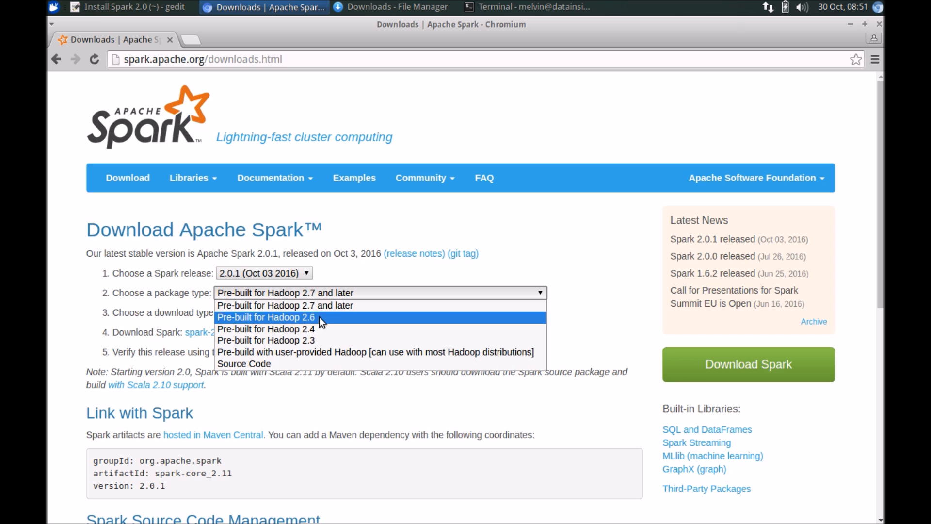
{"action": "mouse_move", "coordinate": [270, 364]}
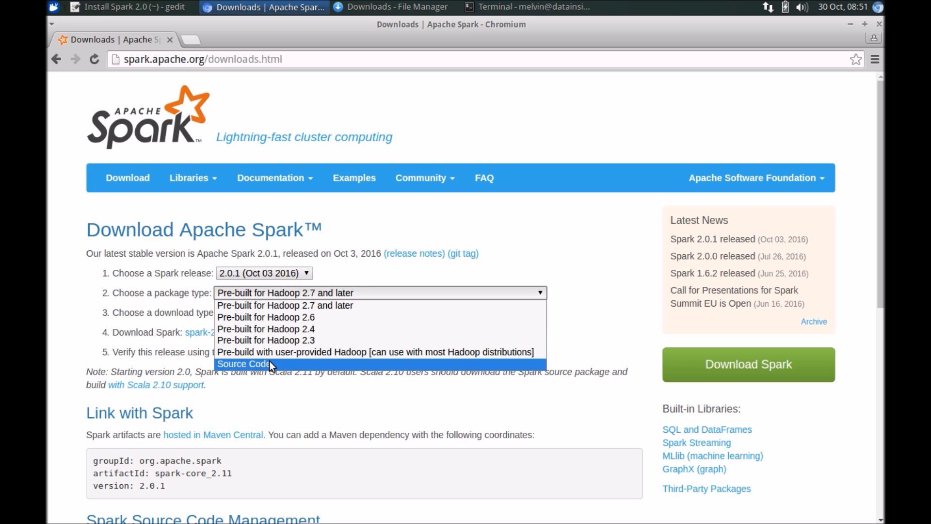
{"action": "mouse_move", "coordinate": [317, 310]}
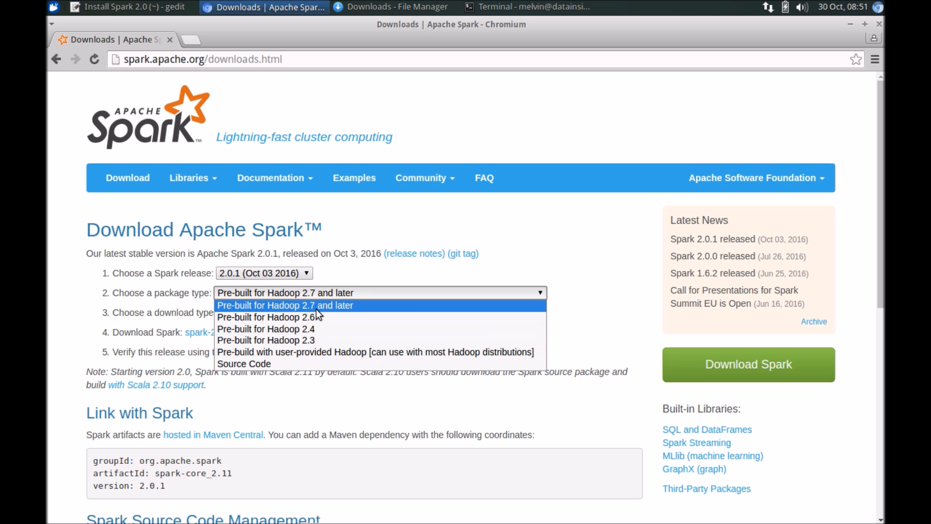
{"action": "mouse_move", "coordinate": [365, 310]}
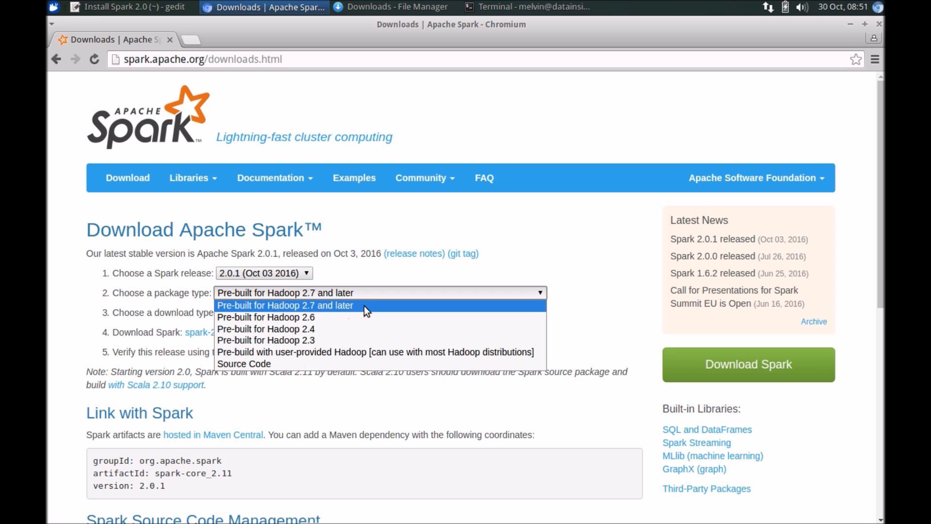
{"action": "mouse_move", "coordinate": [282, 312]}
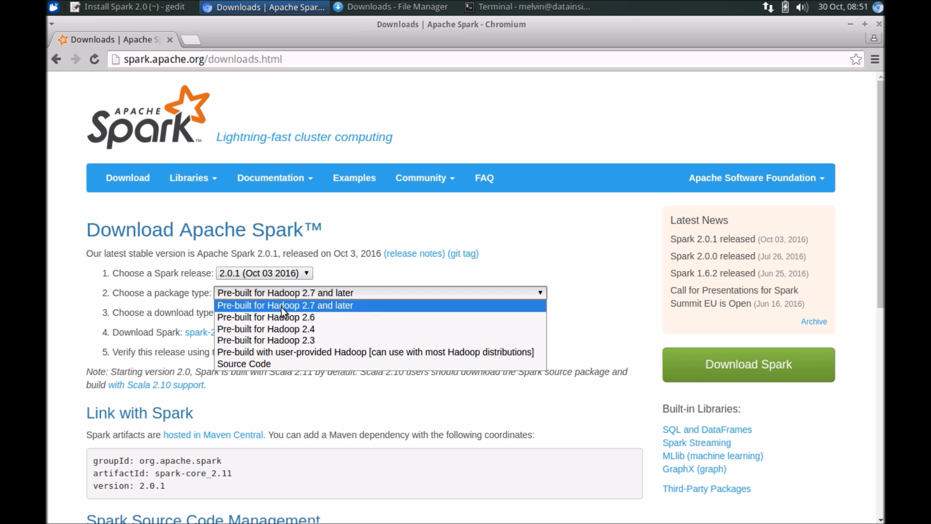
{"action": "left_click", "coordinate": [285, 304]}
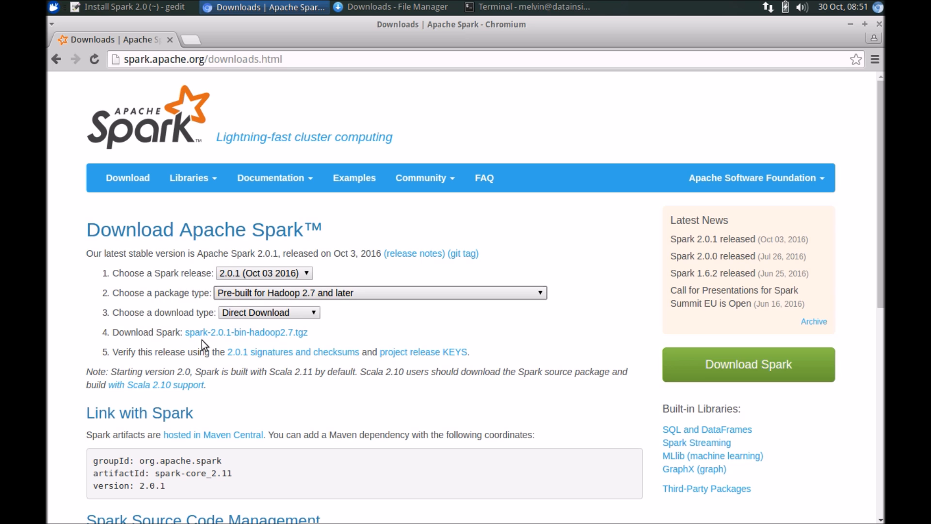
{"action": "mouse_move", "coordinate": [363, 112]}
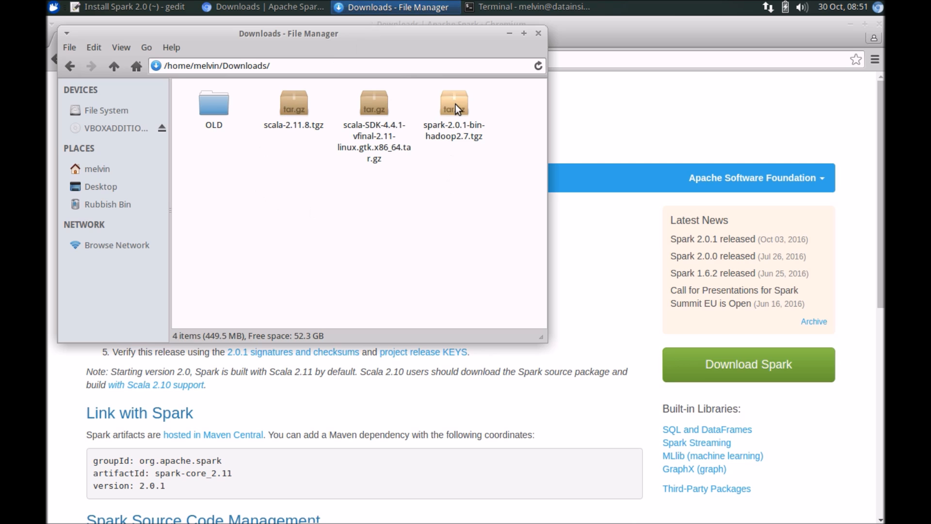
Select spark-2.0.1-bin-hadoop2.7.tgz in Downloads to confirm the 187.3 MB archive.
{"action": "left_click", "coordinate": [455, 102]}
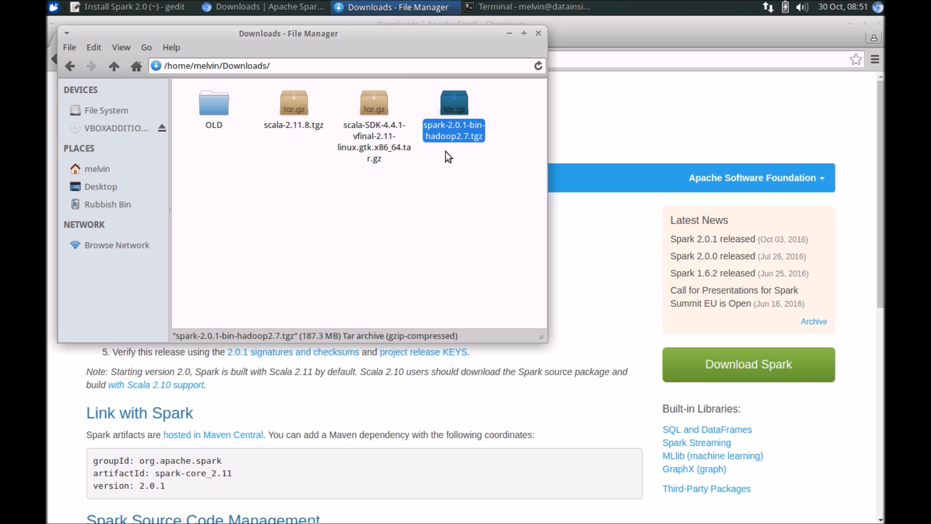
{"action": "mouse_move", "coordinate": [419, 147]}
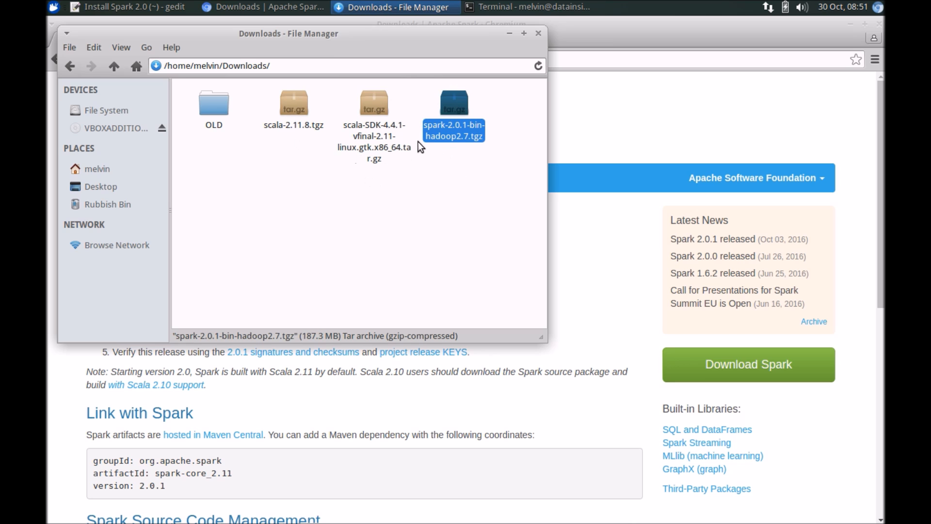
{"action": "mouse_move", "coordinate": [449, 124]}
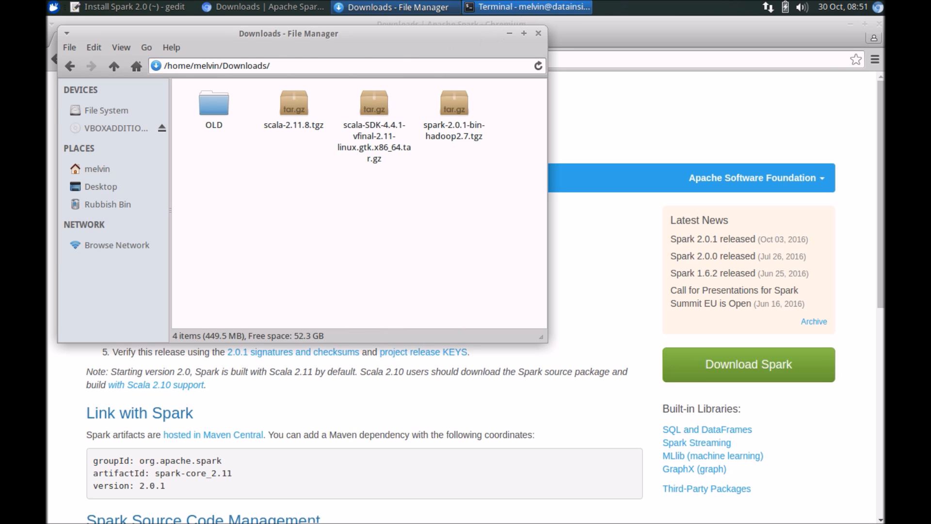
Move the terminal aside and list the Downloads folder with ll.
{"action": "left_click", "coordinate": [526, 6]}
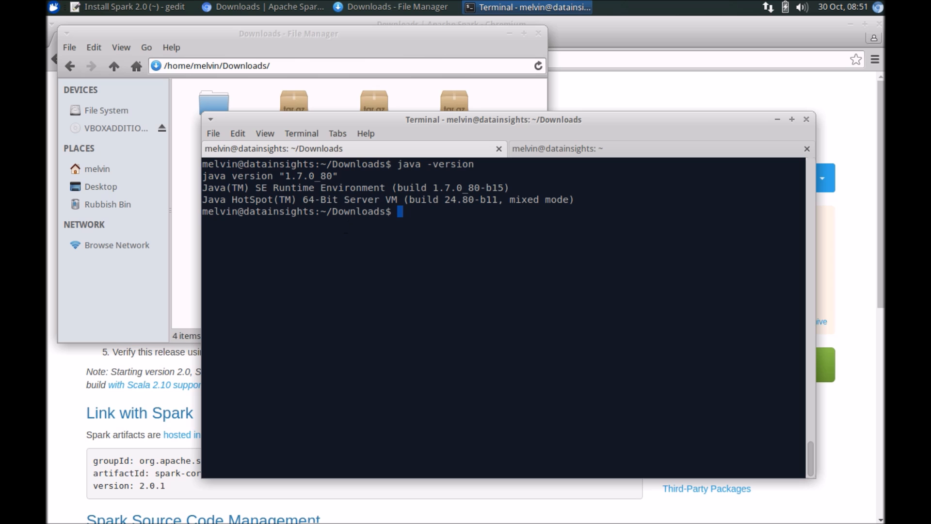
{"action": "left_click_drag", "start_coordinate": [492, 119], "coordinate": [355, 96]}
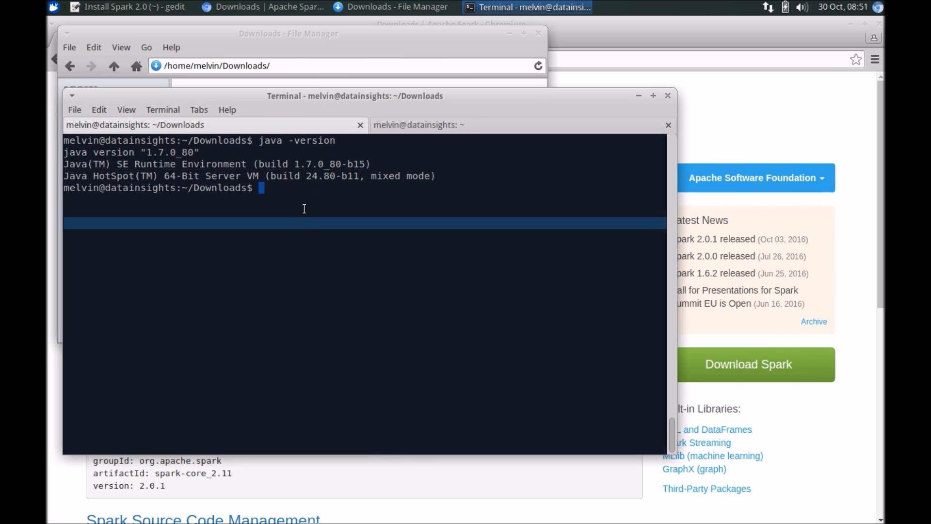
{"action": "type", "text": "ll"}
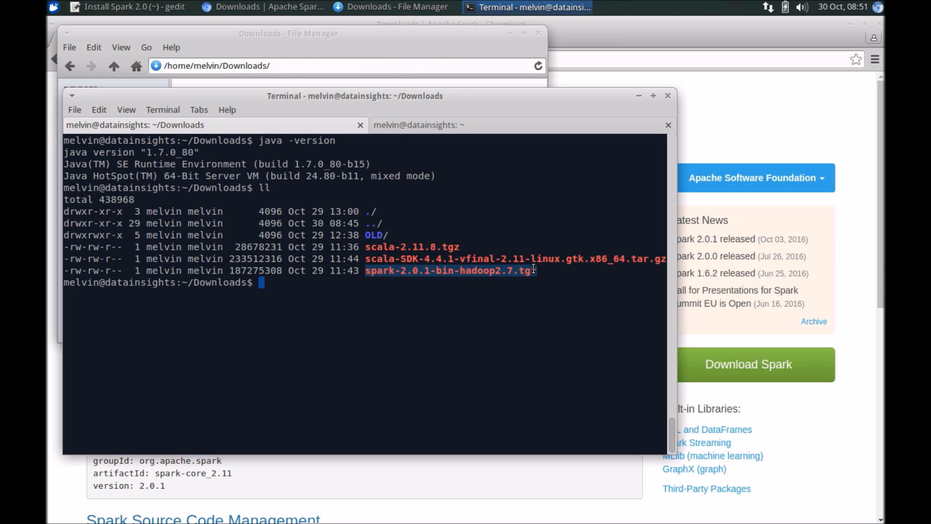
{"action": "left_click", "coordinate": [337, 299]}
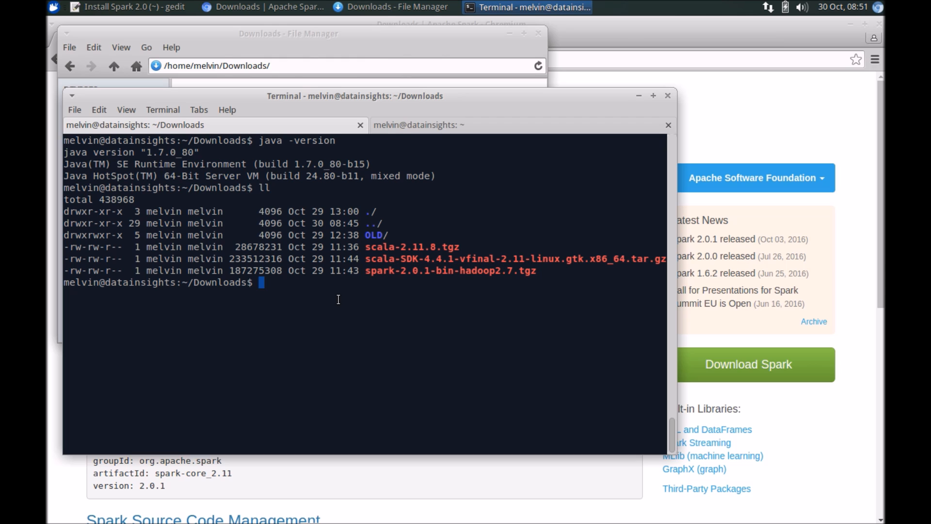
Extract spark-2.0.1-bin-hadoop2.7.tgz into the home directory with tar -xvf.
{"action": "type", "text": "t"}
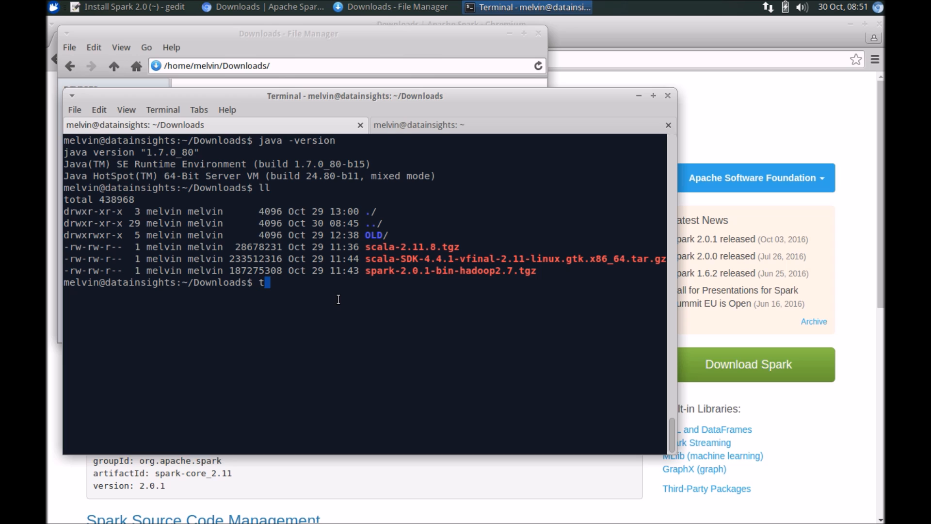
{"action": "type", "text": "ar -"}
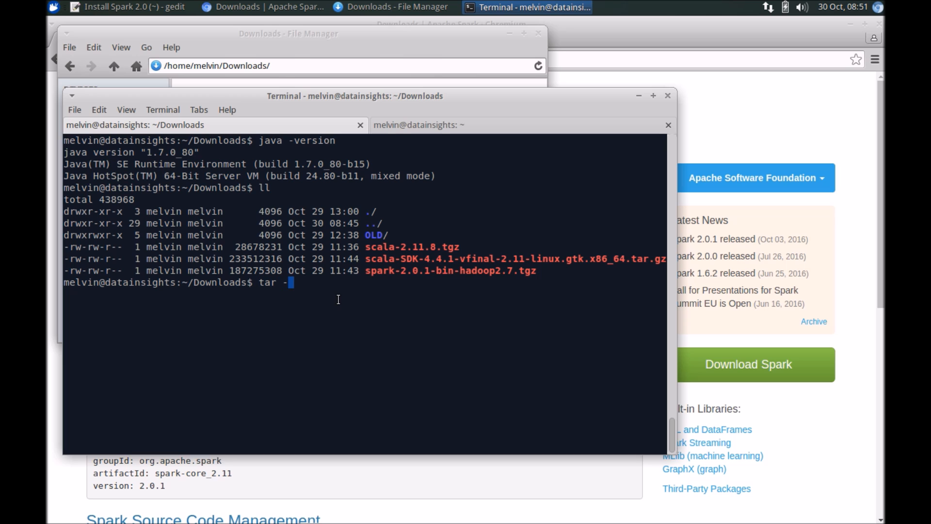
{"action": "type", "text": "x"}
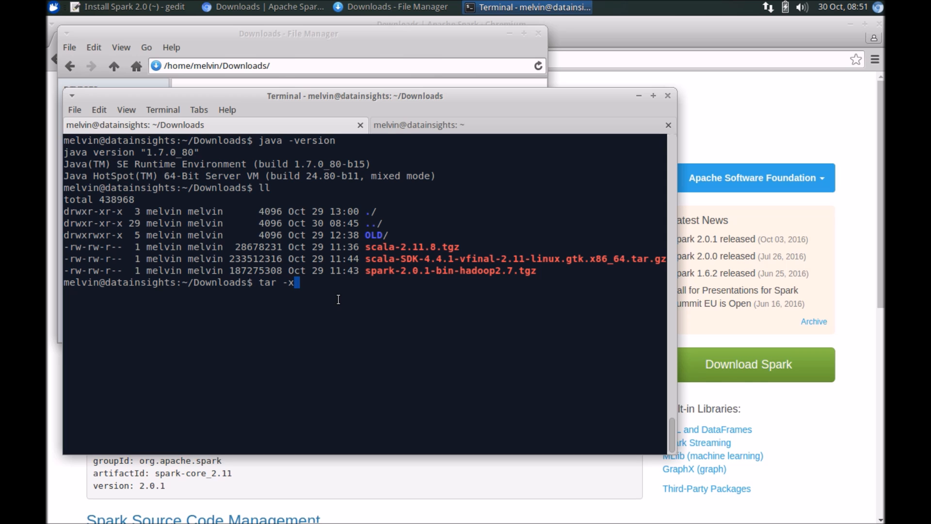
{"action": "type", "text": "vf spark-2.0.1-bin-hadoop2.7.tgz -C ~/"}
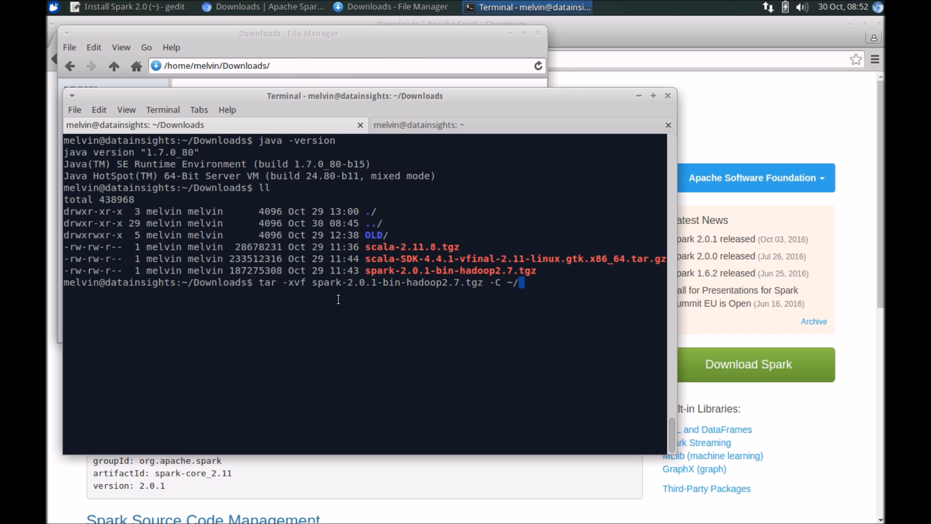
{"action": "key", "text": "Return"}
{"action": "type", "text": "cd"}
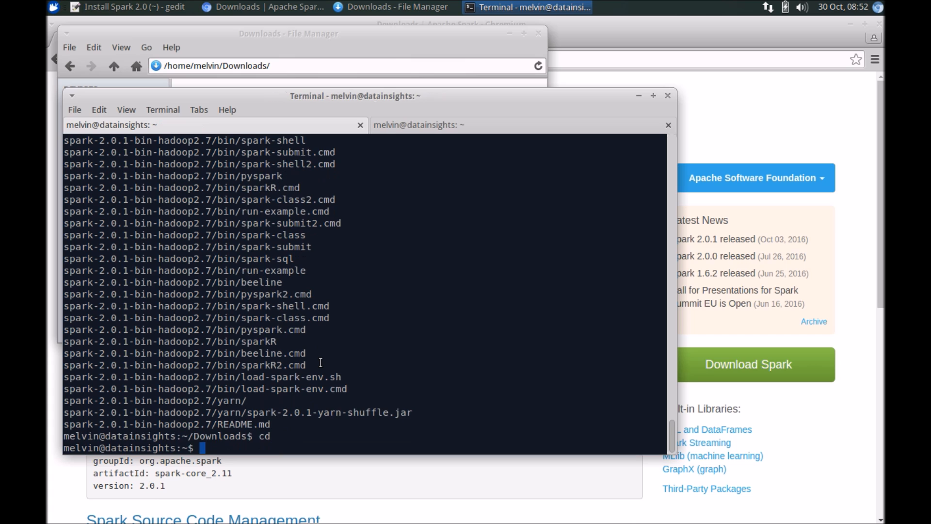
List the home folder and highlight spark-2.0.1-bin-hadoop2.7 and spark-1.6.1-bin-hadoop2.6.
{"action": "type", "text": "ls"}
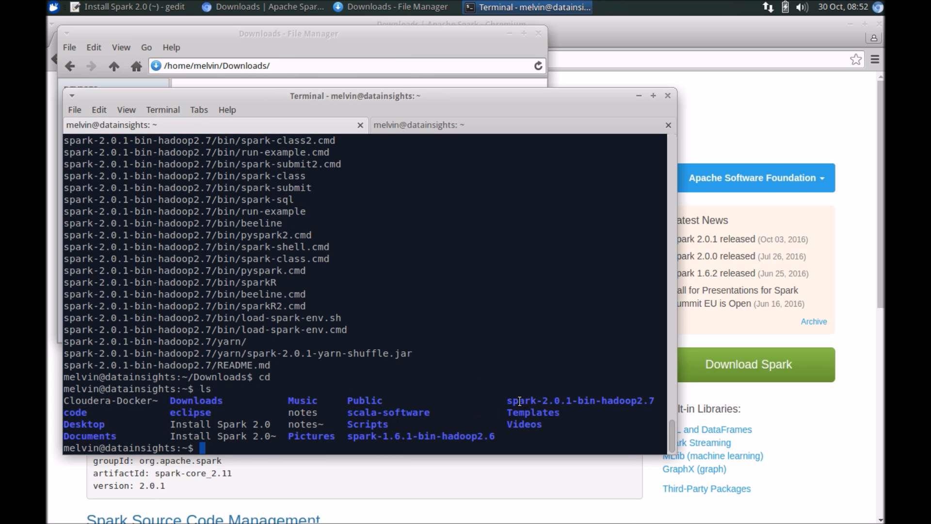
{"action": "double_click", "coordinate": [534, 400]}
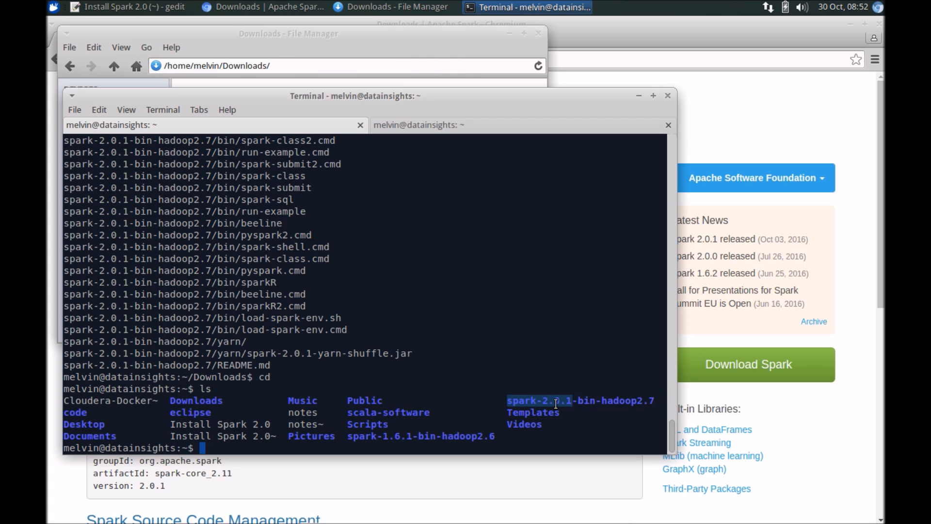
{"action": "mouse_move", "coordinate": [465, 431]}
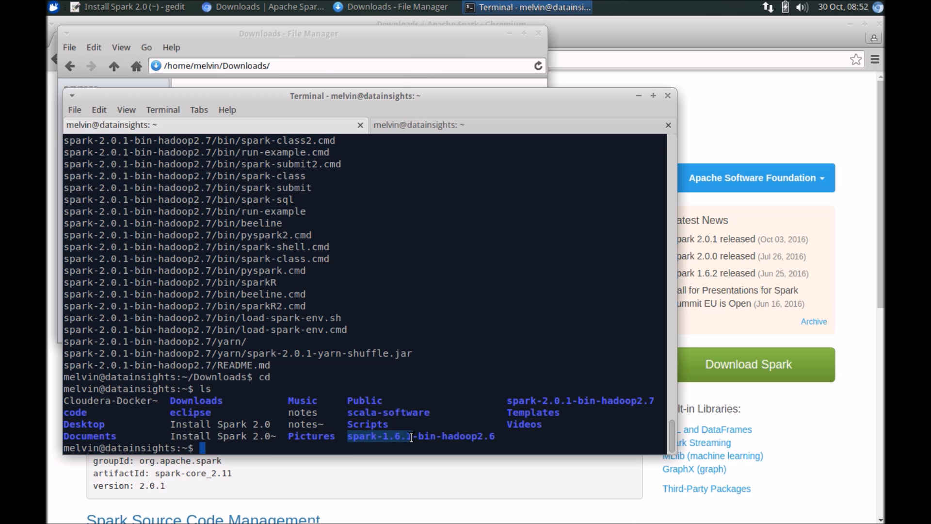
{"action": "mouse_move", "coordinate": [461, 388]}
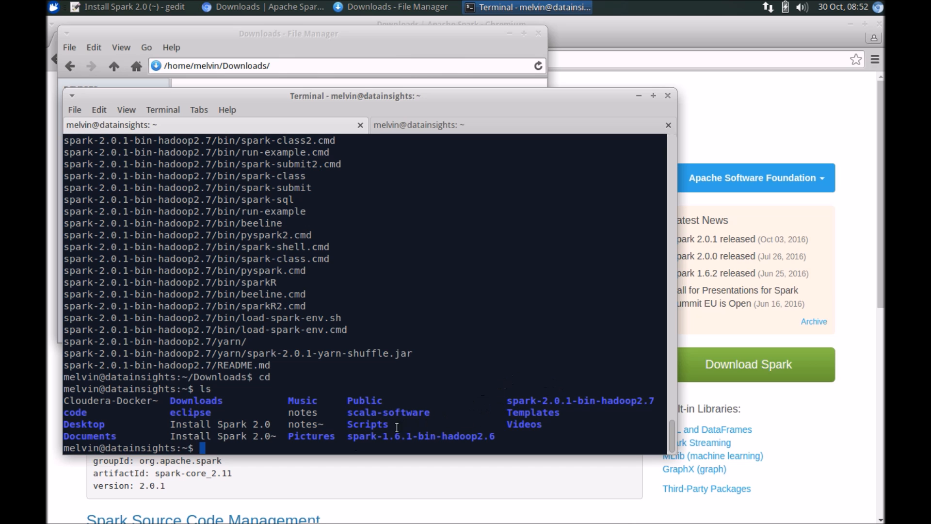
{"action": "double_click", "coordinate": [383, 436]}
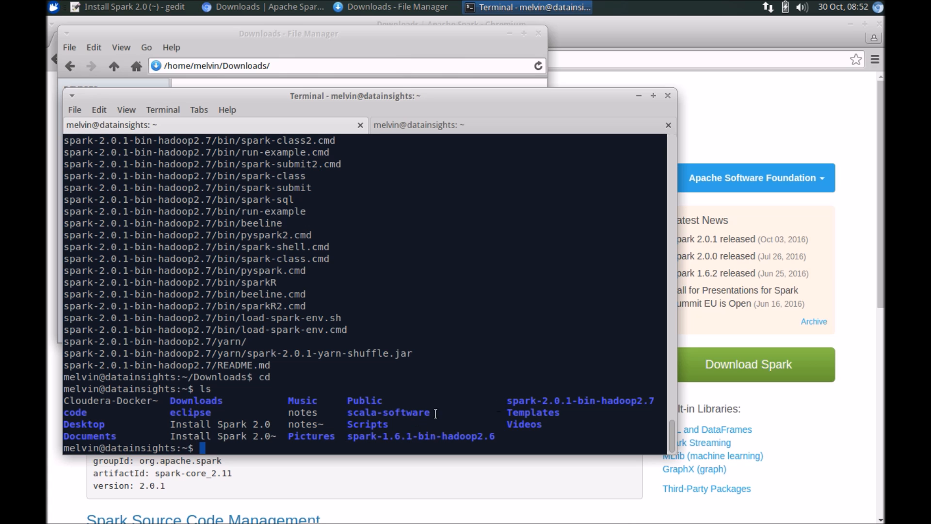
{"action": "mouse_move", "coordinate": [530, 400]}
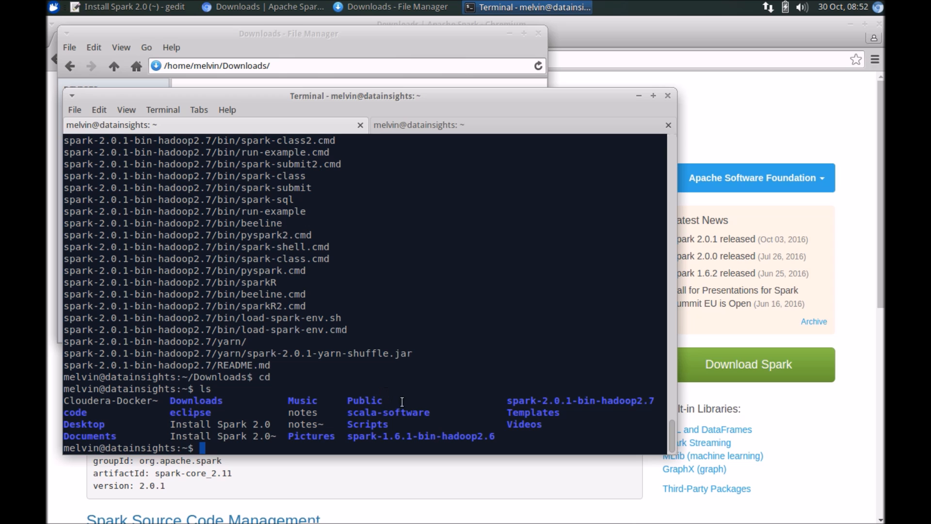
{"action": "mouse_move", "coordinate": [354, 438]}
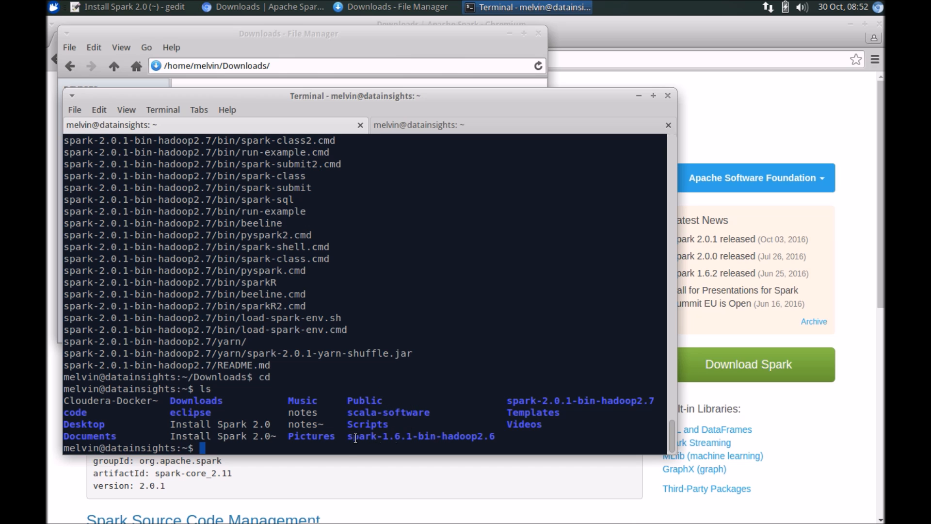
{"action": "mouse_move", "coordinate": [360, 125]}
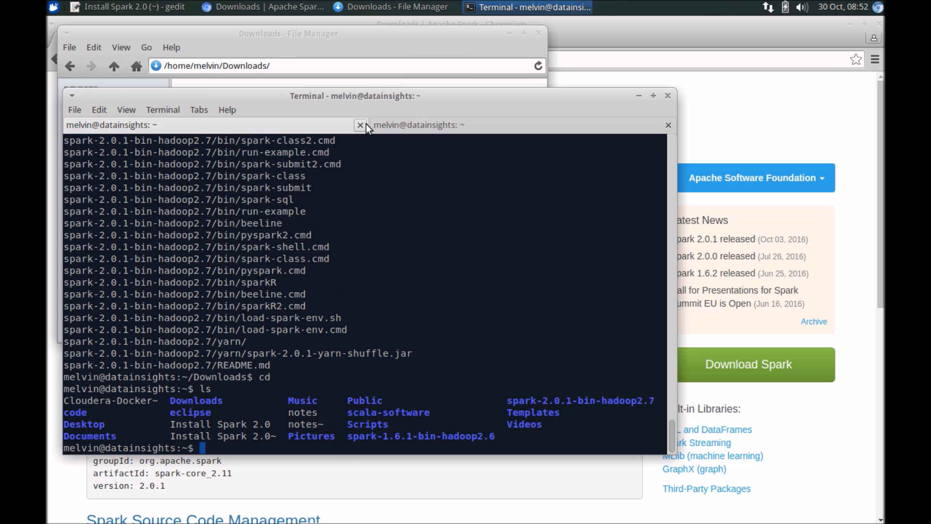
Check the Step 2 SPARK_HOME and PATH note in gedit, then move the notes aside.
{"action": "left_click", "coordinate": [129, 7]}
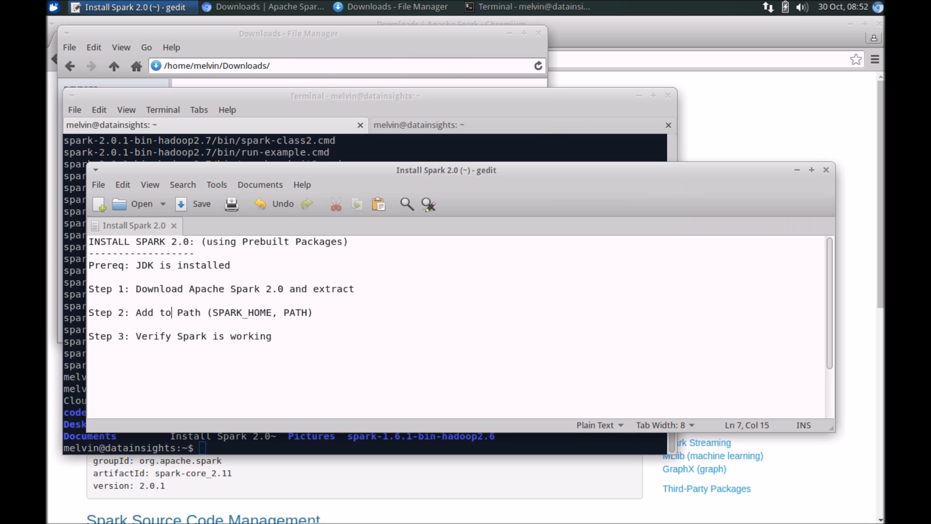
{"action": "left_click_drag", "start_coordinate": [446, 170], "coordinate": [474, 145]}
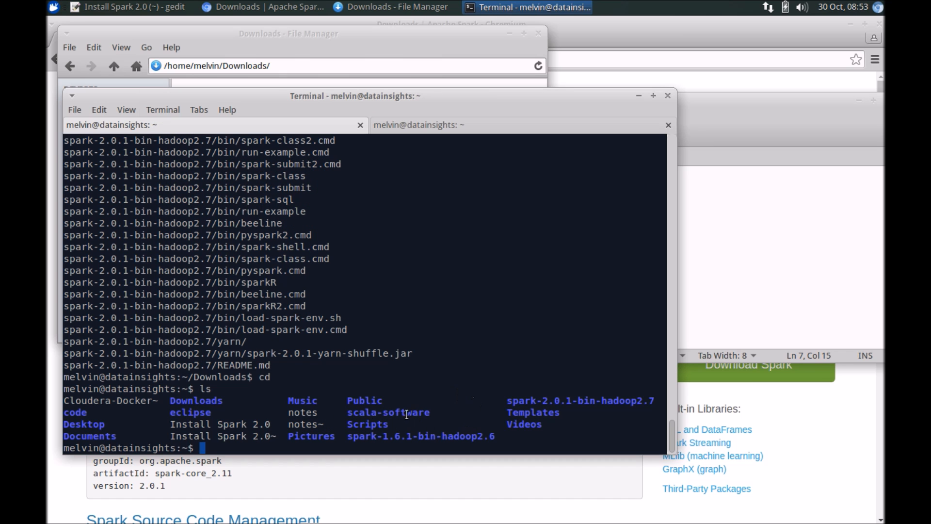
{"action": "mouse_move", "coordinate": [348, 383]}
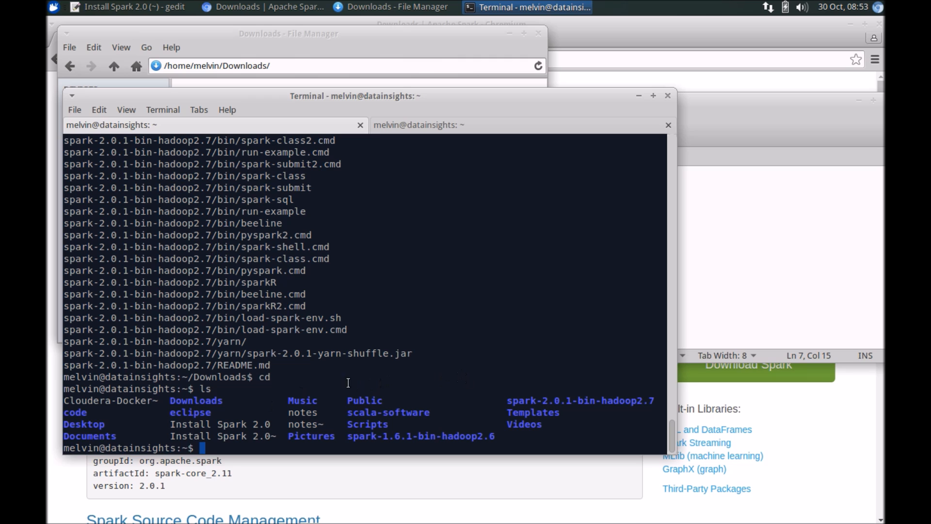
{"action": "mouse_move", "coordinate": [389, 372]}
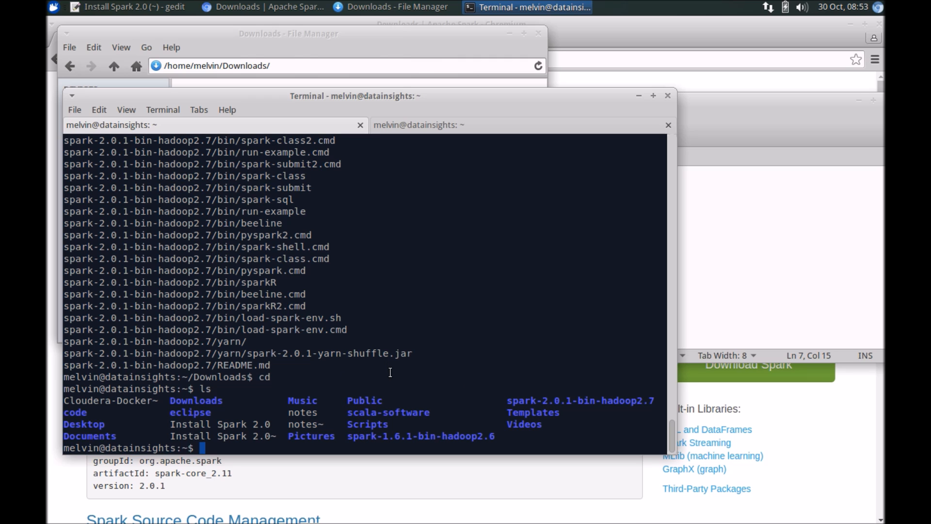
Create a spark symlink to spark-2.0.1-bin-hadoop2.7 and verify it in the listing.
{"action": "type", "text": "l"}
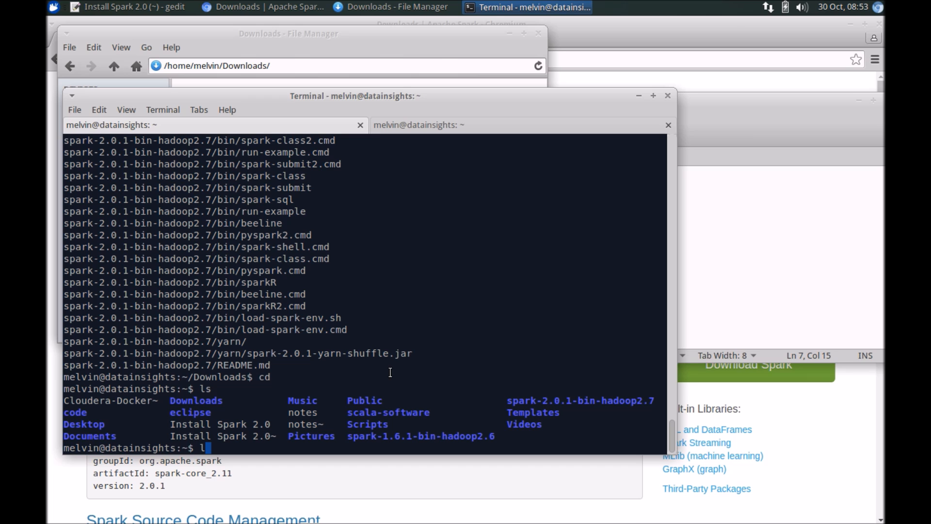
{"action": "type", "text": "n -s"}
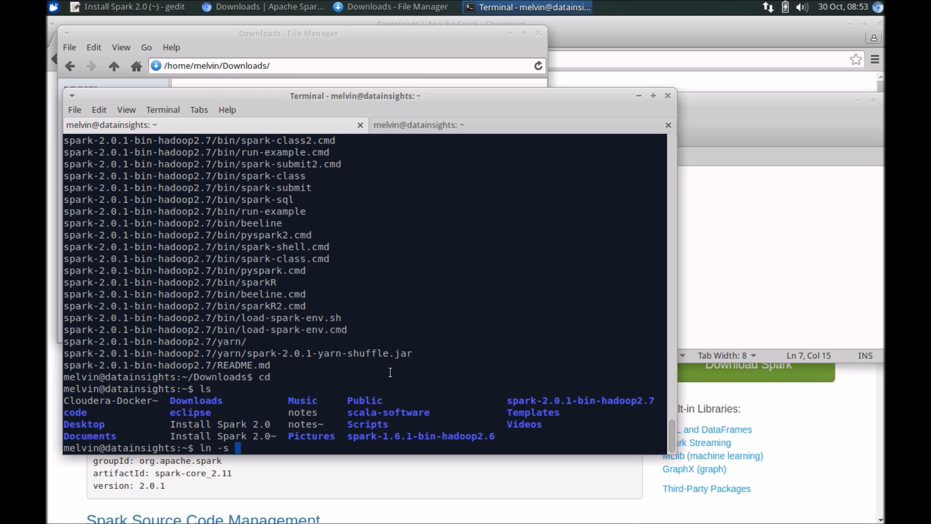
{"action": "type", "text": "s"}
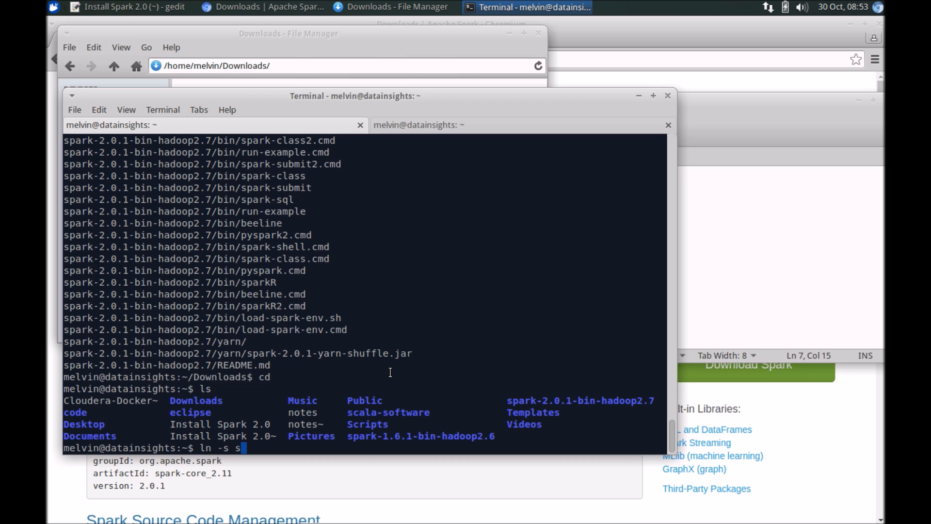
{"action": "type", "text": "park-2"}
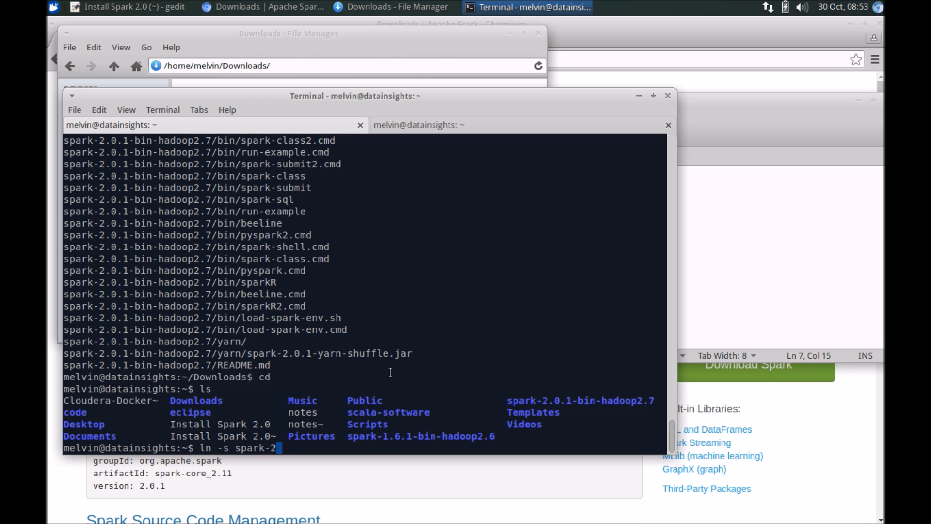
{"action": "type", "text": "0.1-bin-hadoop2.7"}
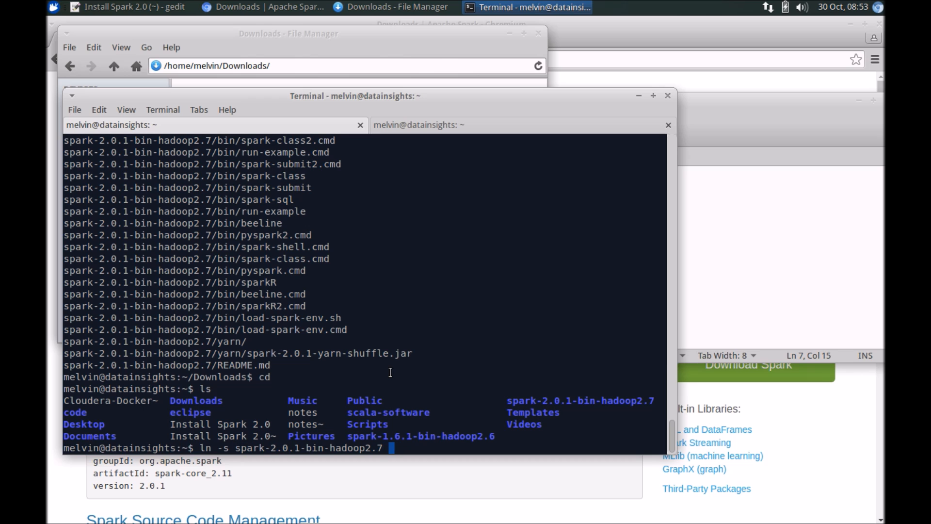
{"action": "type", "text": "spark"}
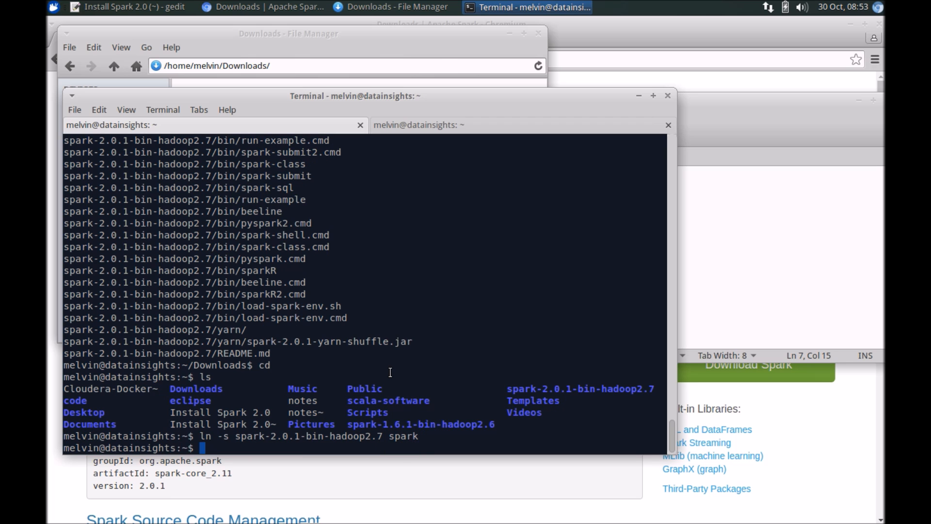
{"action": "key", "text": "Return"}
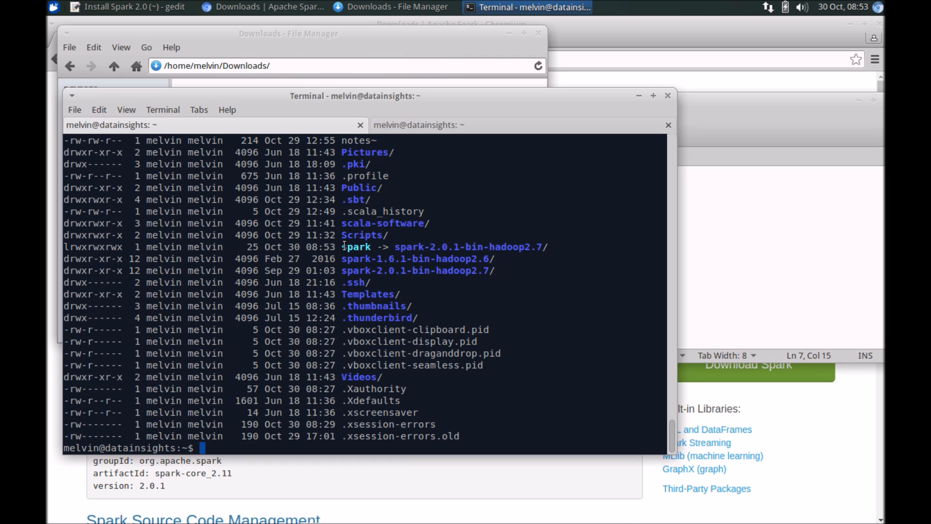
{"action": "left_click_drag", "start_coordinate": [343, 247], "coordinate": [547, 246]}
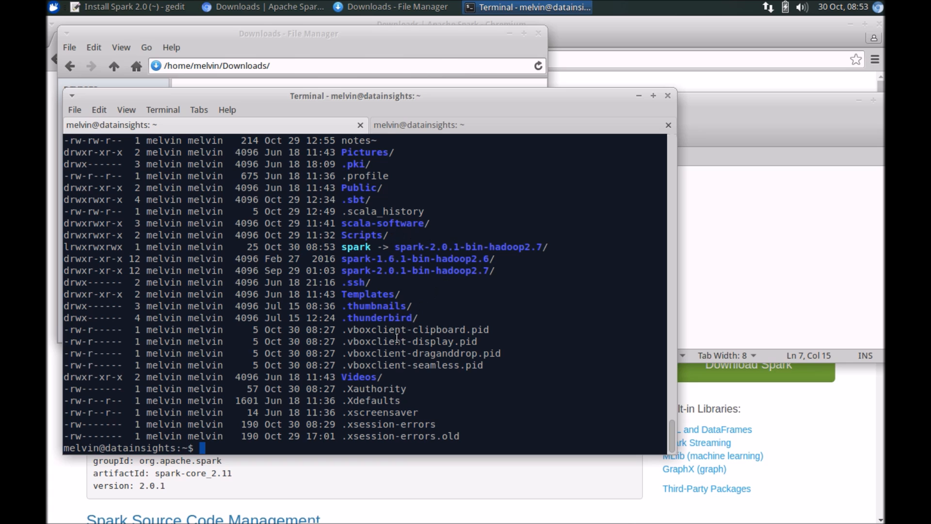
{"action": "mouse_move", "coordinate": [352, 301]}
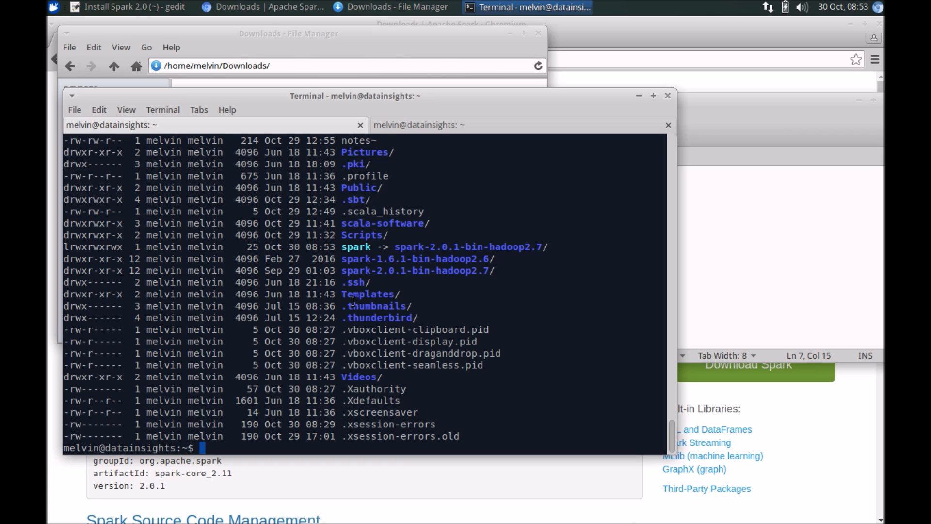
Confirm /home/melvin with pwd and run sudo nano .bashrc up to the password prompt.
{"action": "type", "text": "cd"}
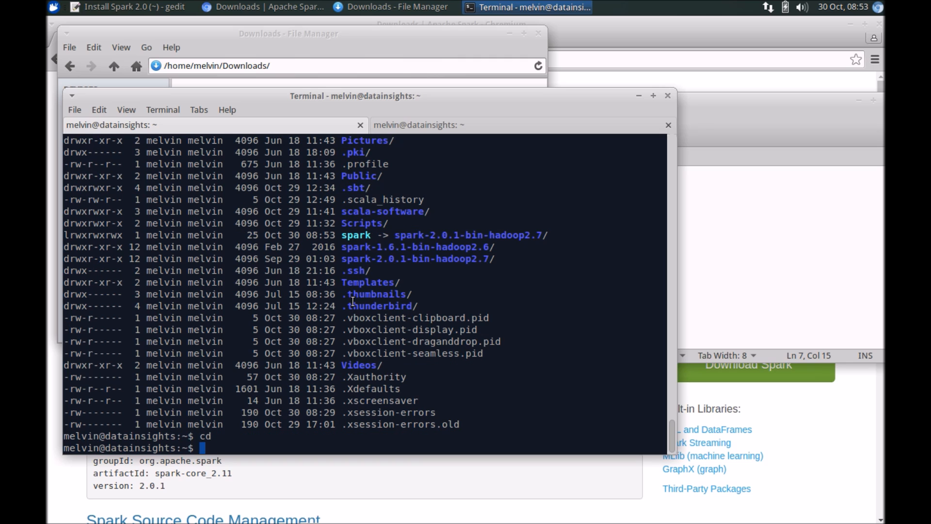
{"action": "type", "text": "s"}
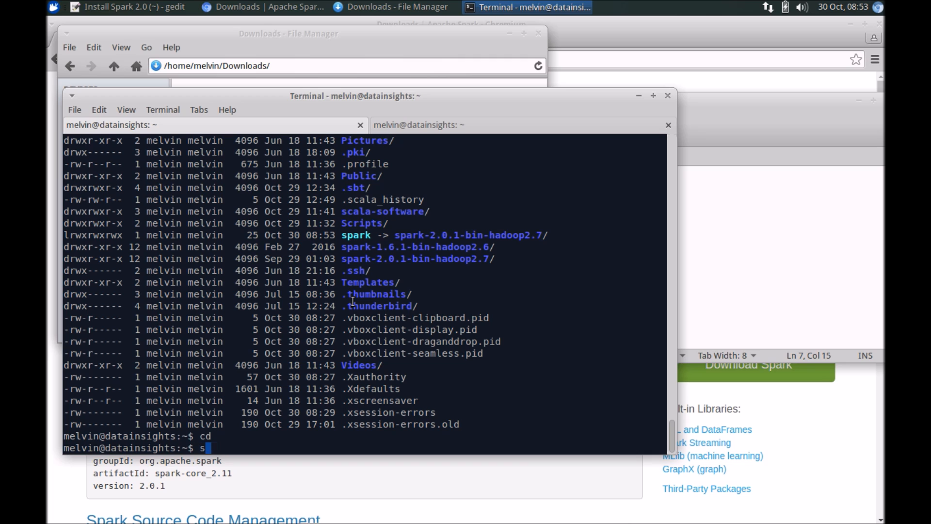
{"action": "type", "text": "udo nano"}
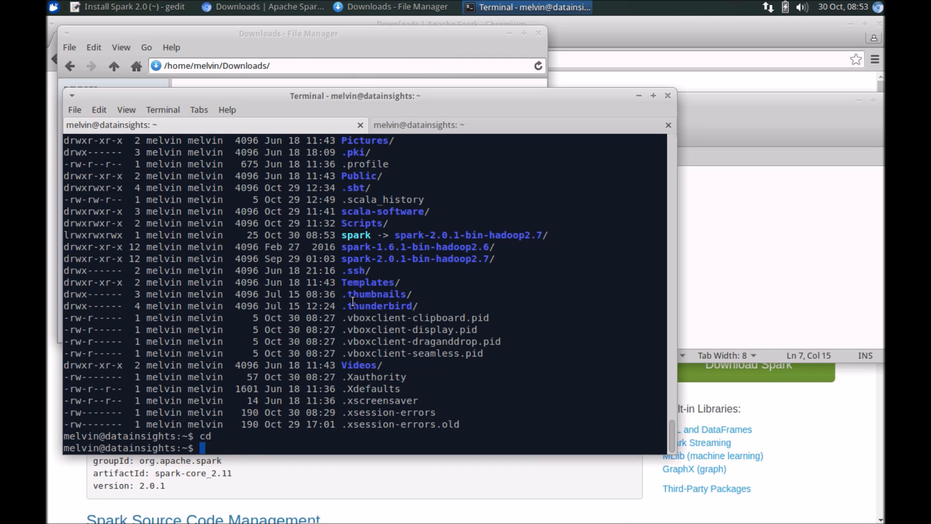
{"action": "type", "text": "pwd"}
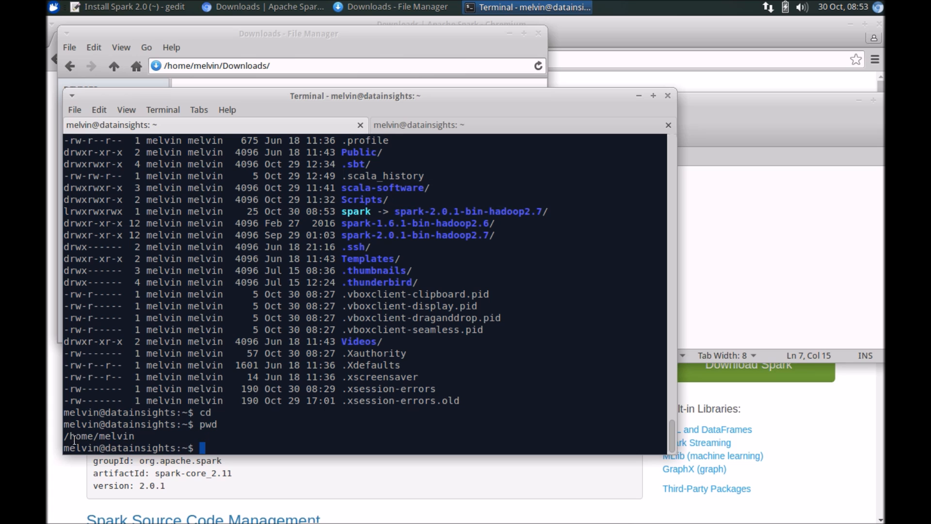
{"action": "double_click", "coordinate": [98, 436]}
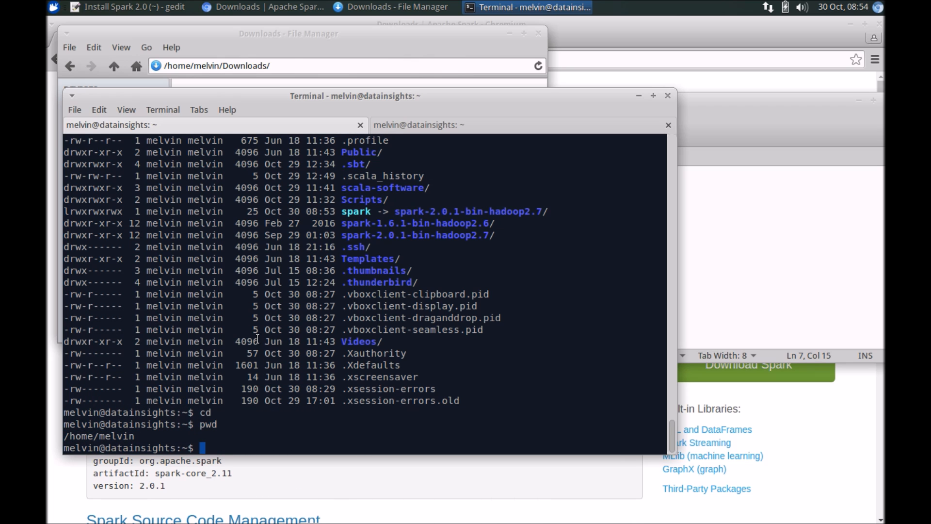
{"action": "type", "text": "sudo"}
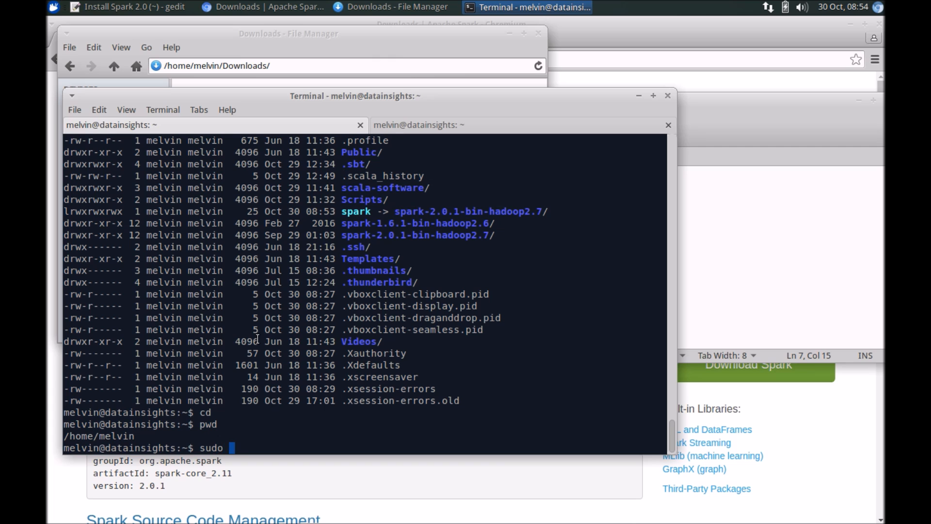
{"action": "type", "text": "nano b"}
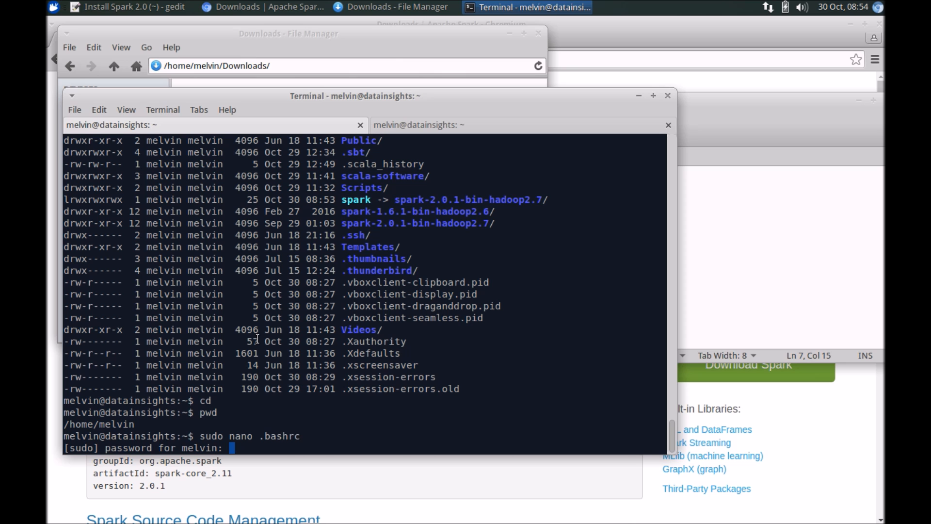
Submit the sudo password so nano opens .bashrc.
{"action": "key", "text": "Return"}
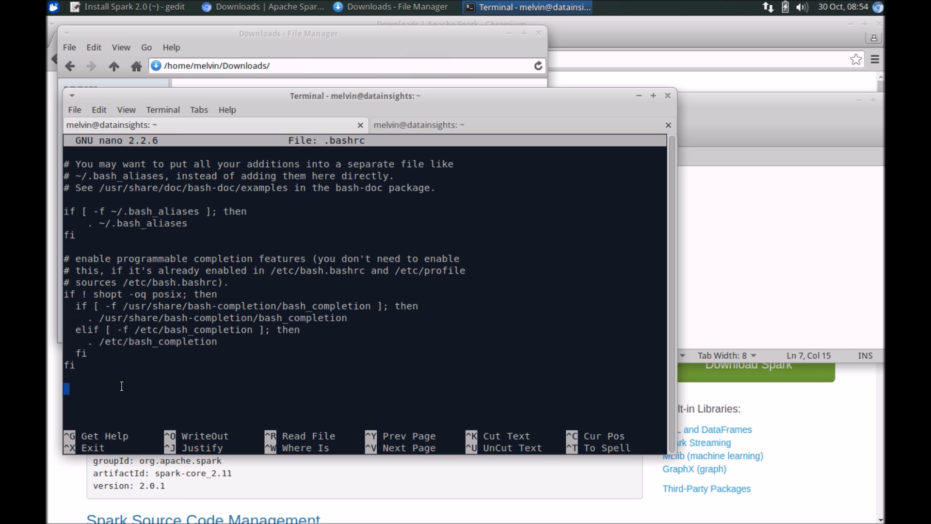
{"action": "mouse_move", "coordinate": [222, 68]}
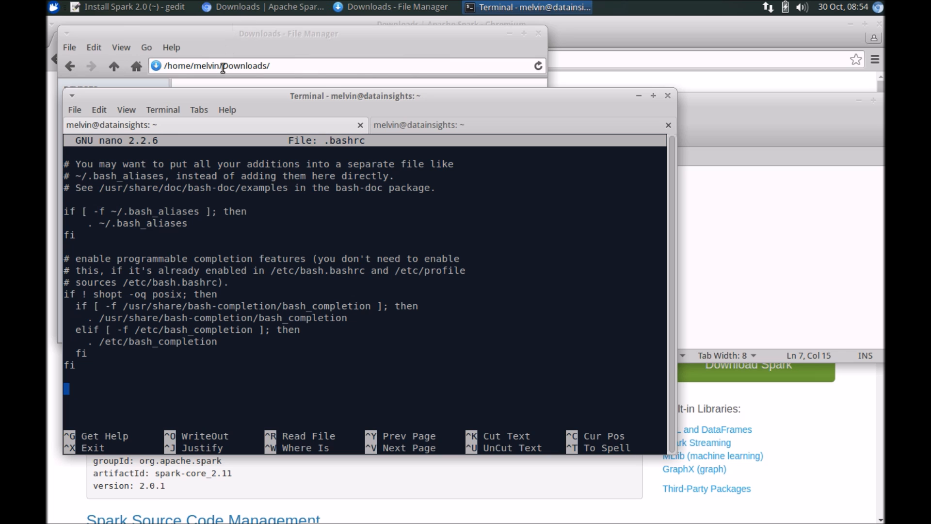
{"action": "left_click", "coordinate": [119, 7]}
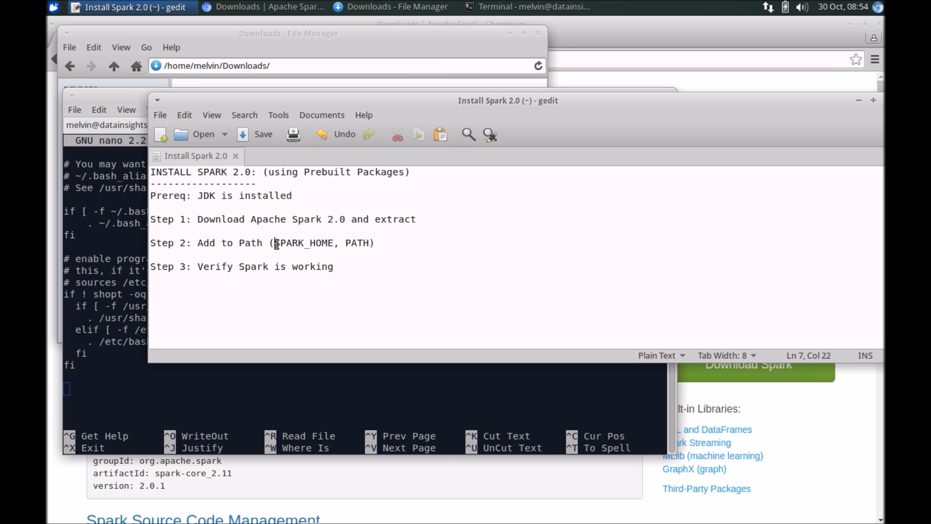
{"action": "left_click_drag", "start_coordinate": [275, 242], "coordinate": [357, 243]}
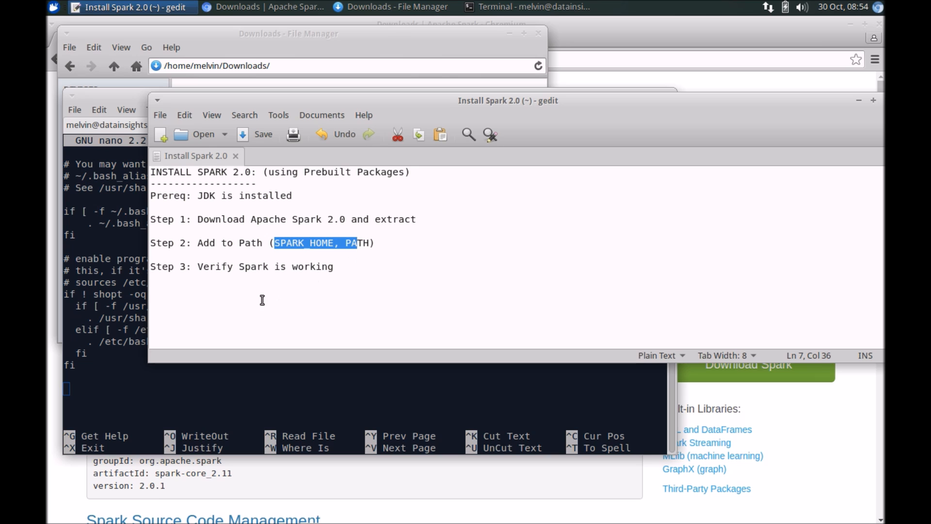
{"action": "left_click", "coordinate": [266, 243]}
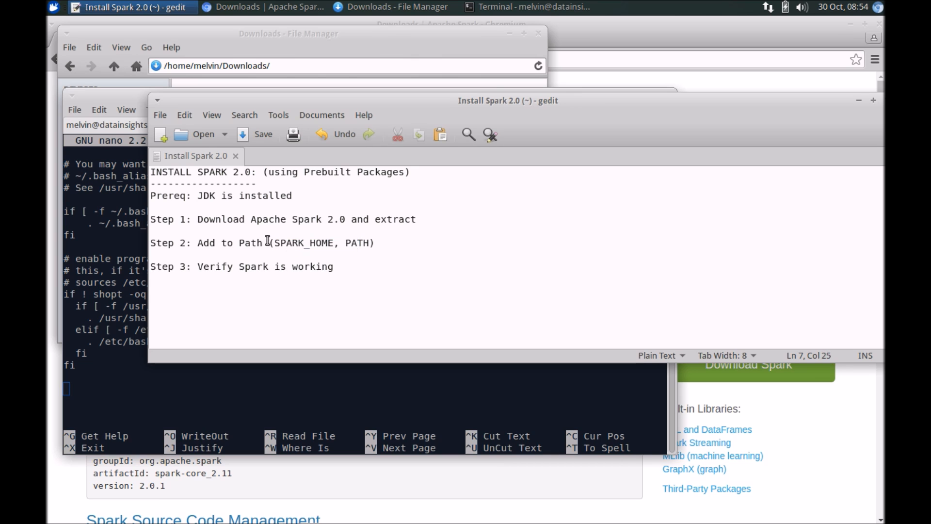
{"action": "double_click", "coordinate": [355, 242]}
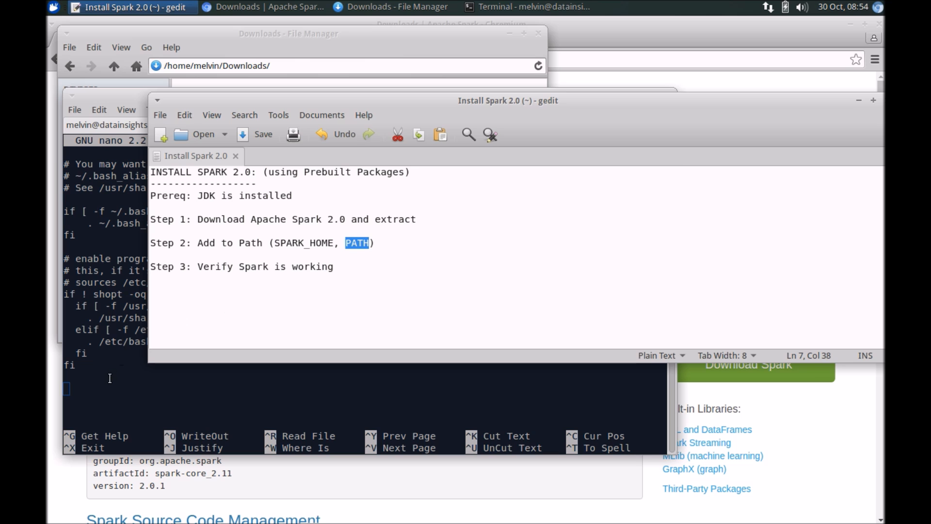
{"action": "left_click", "coordinate": [524, 6]}
{"action": "type", "text": "export S"}
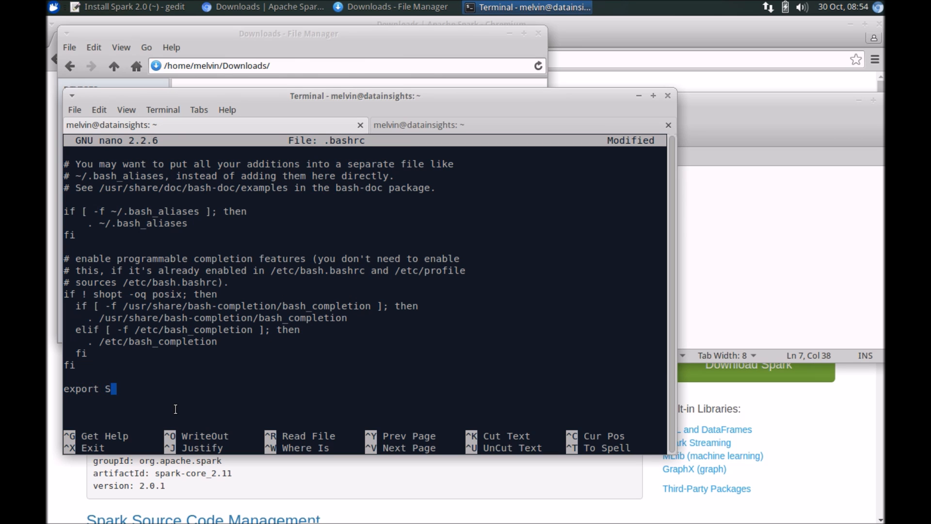
Add the line export SPARK_HOME=/home/melvin/spark to .bashrc and start a new line.
{"action": "type", "text": "PARK_HOME"}
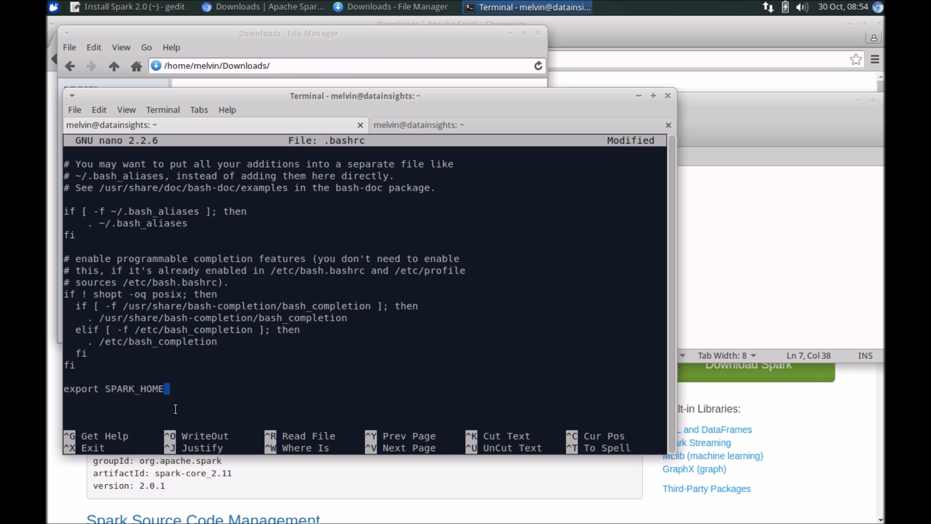
{"action": "type", "text": "="}
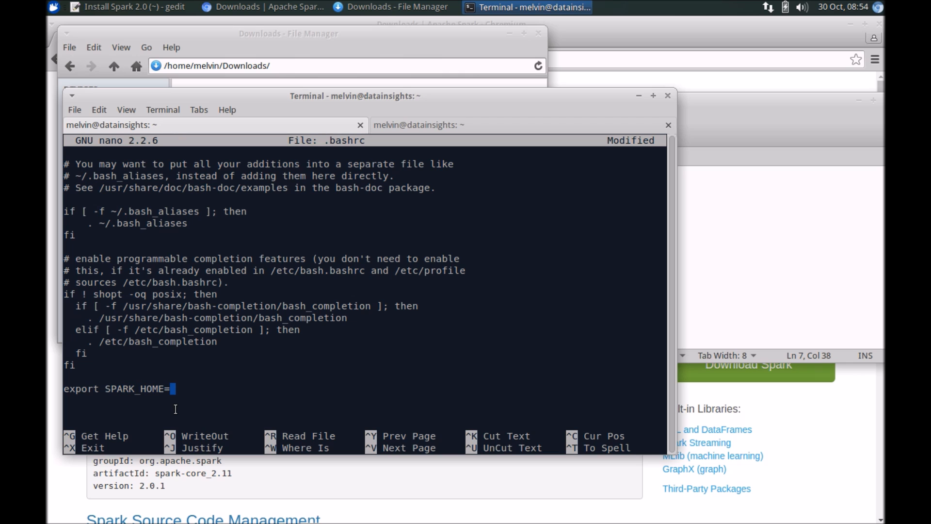
{"action": "mouse_move", "coordinate": [241, 431]}
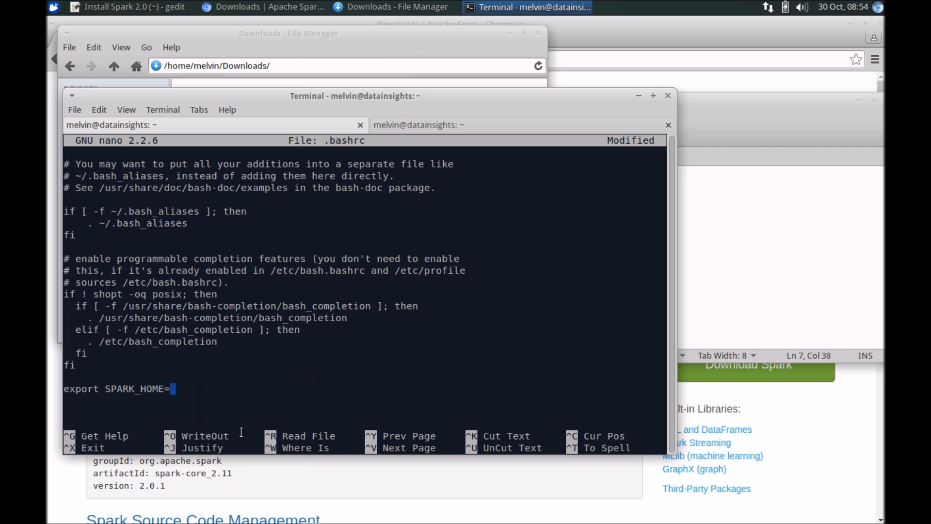
{"action": "type", "text": "/home/melvin/"}
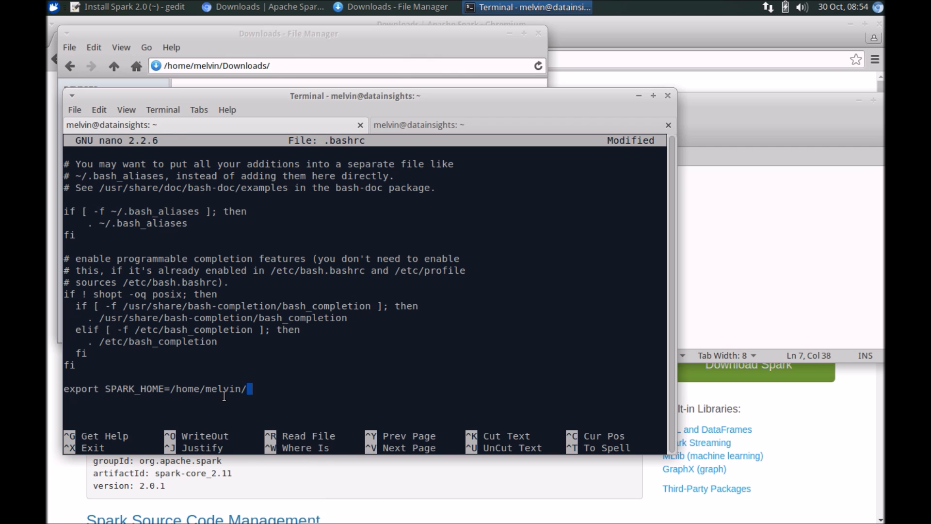
{"action": "type", "text": "spark"}
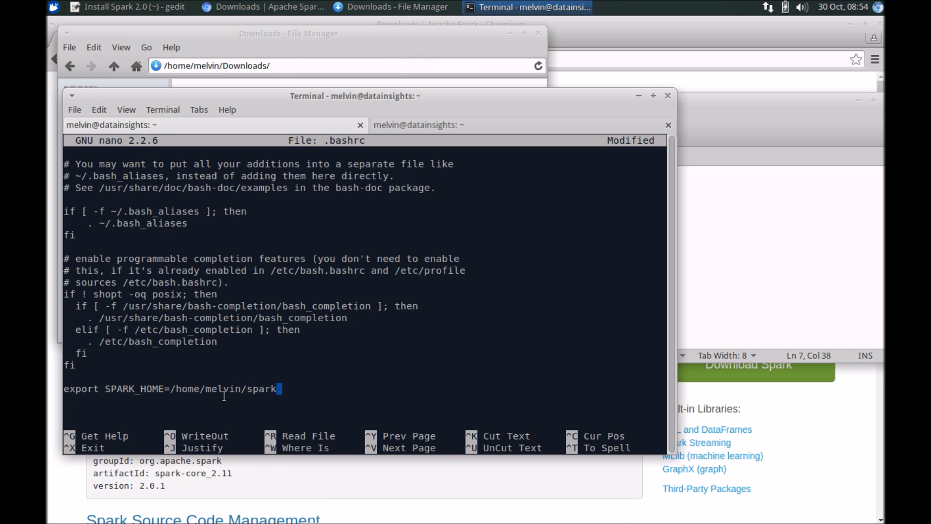
{"action": "key", "text": "Return"}
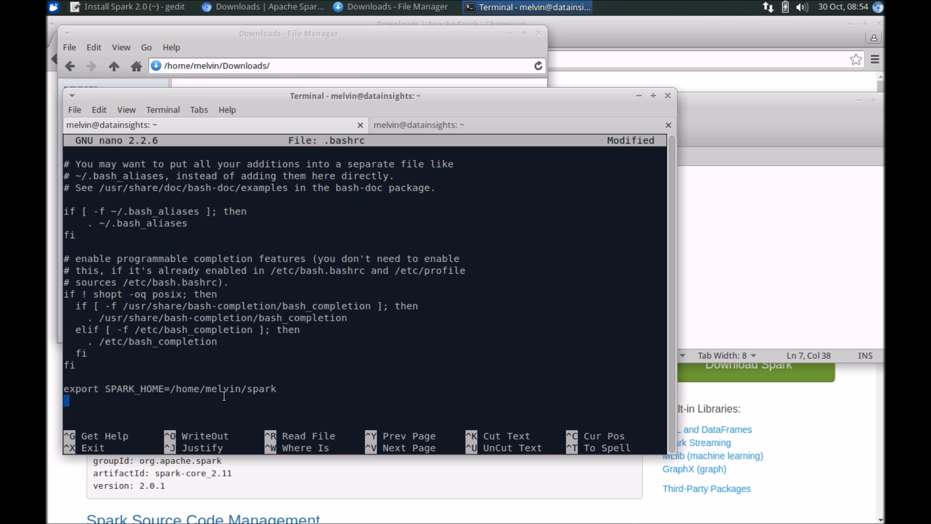
Add the line export PATH=$PATH:$SPARK_HOME/bin below it.
{"action": "type", "text": "expo"}
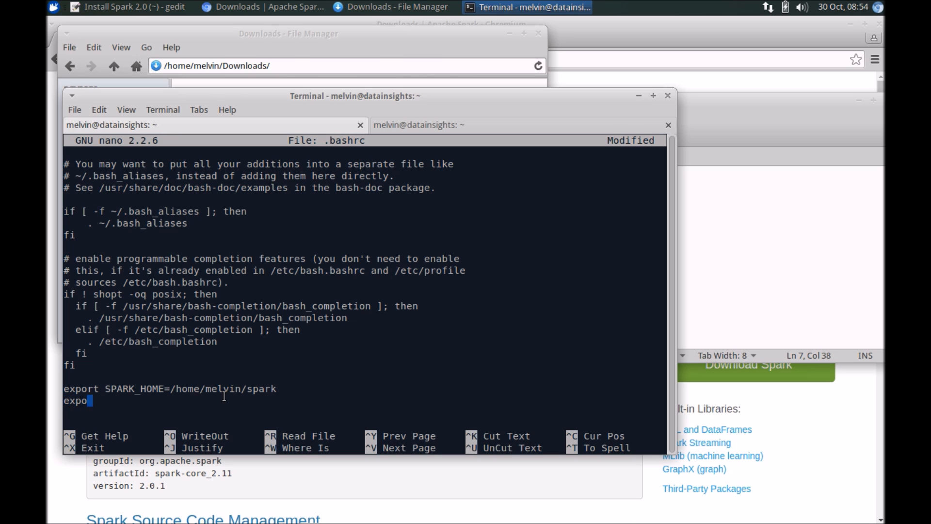
{"action": "type", "text": "rt"}
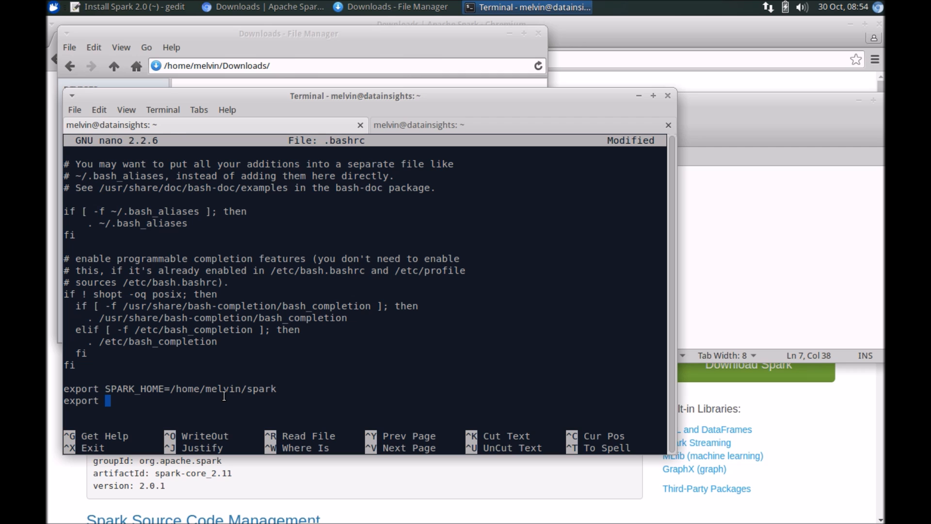
{"action": "type", "text": "PATH"}
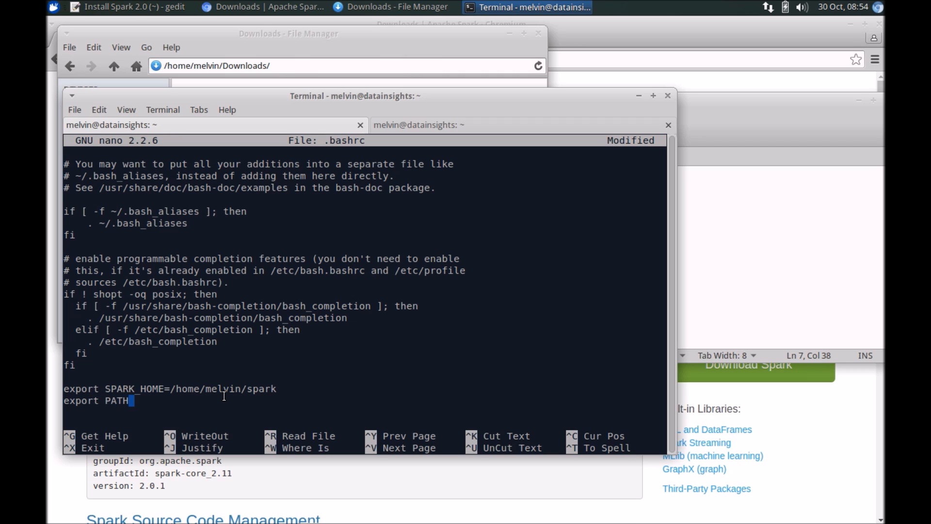
{"action": "type", "text": "$PA"}
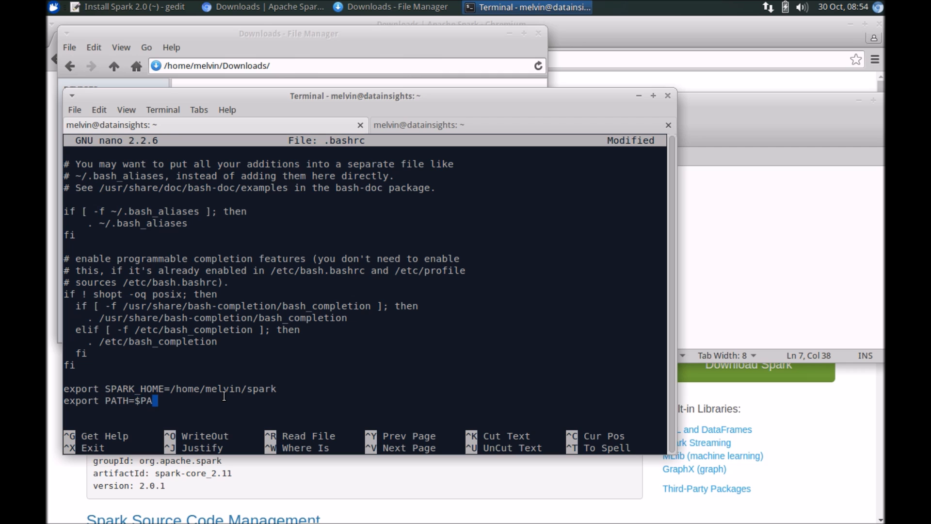
{"action": "type", "text": "TH:"}
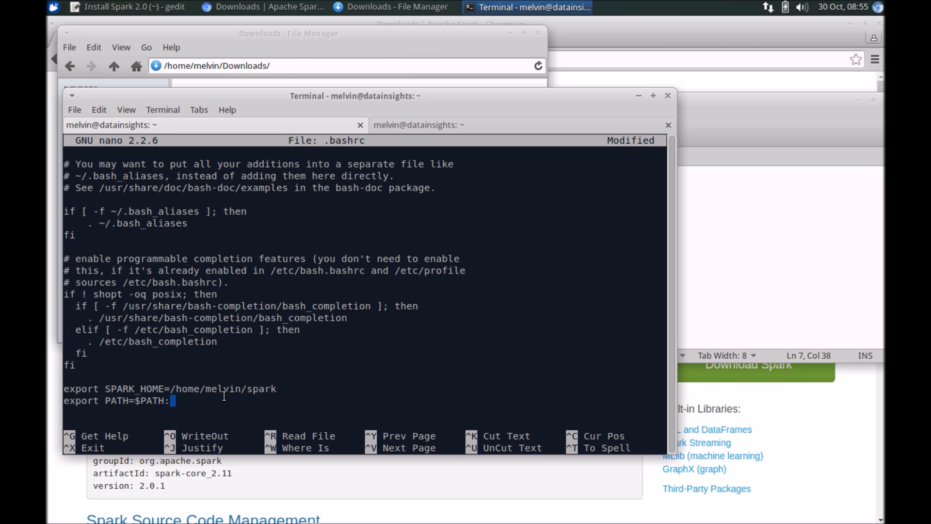
{"action": "type", "text": "SPARK_"}
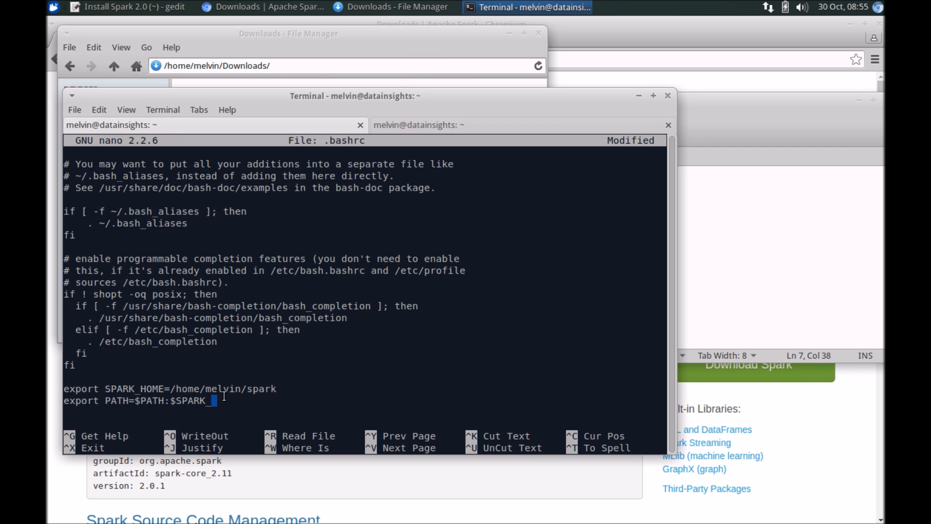
{"action": "type", "text": "HOME"}
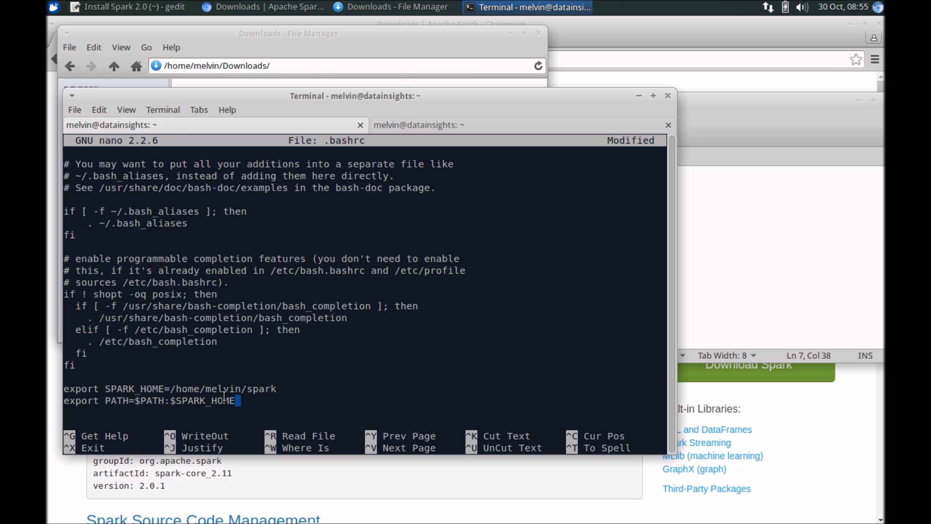
{"action": "type", "text": "/bin"}
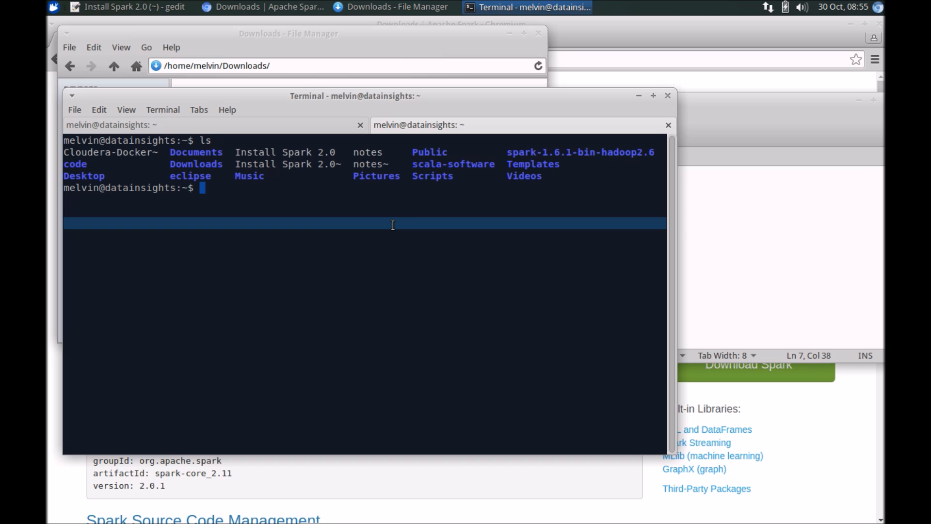
In the spark folder, type bin/spark-shell at the prompt, then return to the home-folder tab.
{"action": "type", "text": "cd spark"}
{"action": "type", "text": "ls"}
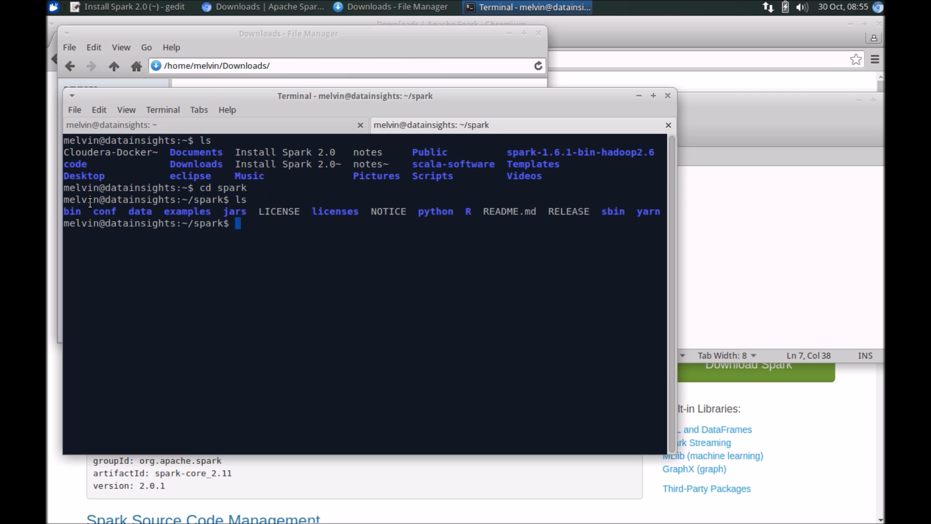
{"action": "mouse_move", "coordinate": [321, 240]}
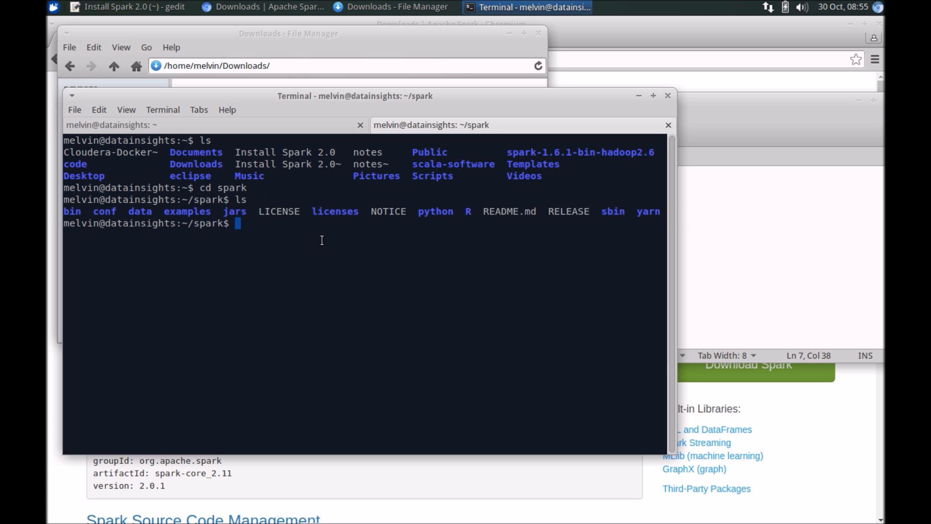
{"action": "type", "text": "bin"}
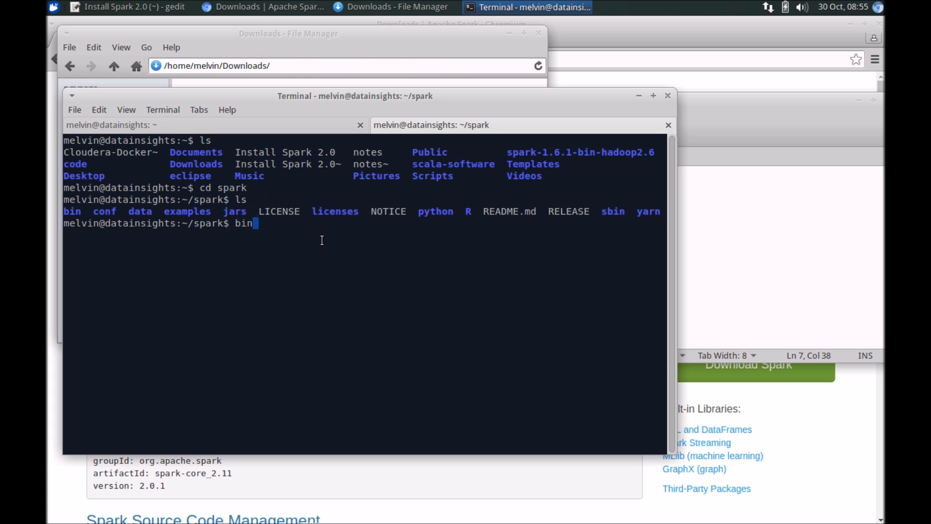
{"action": "type", "text": "/spark-"}
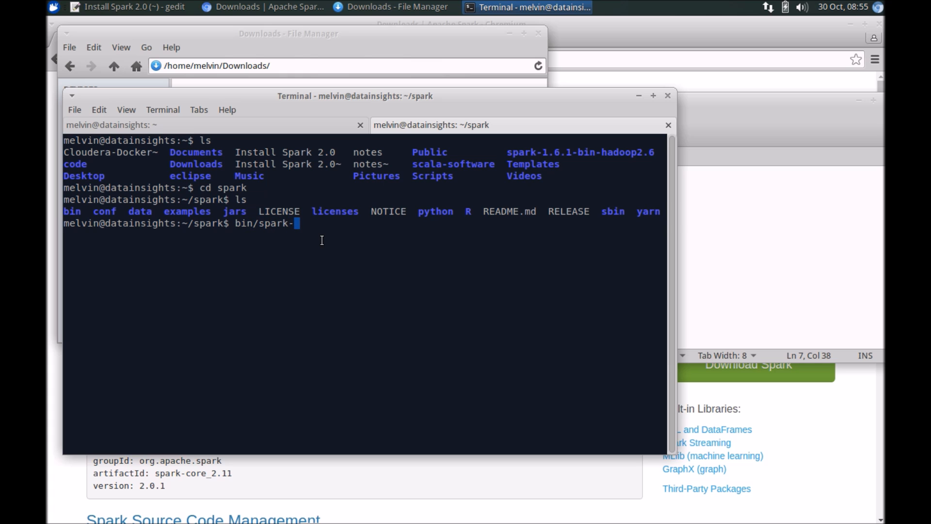
{"action": "type", "text": "shell"}
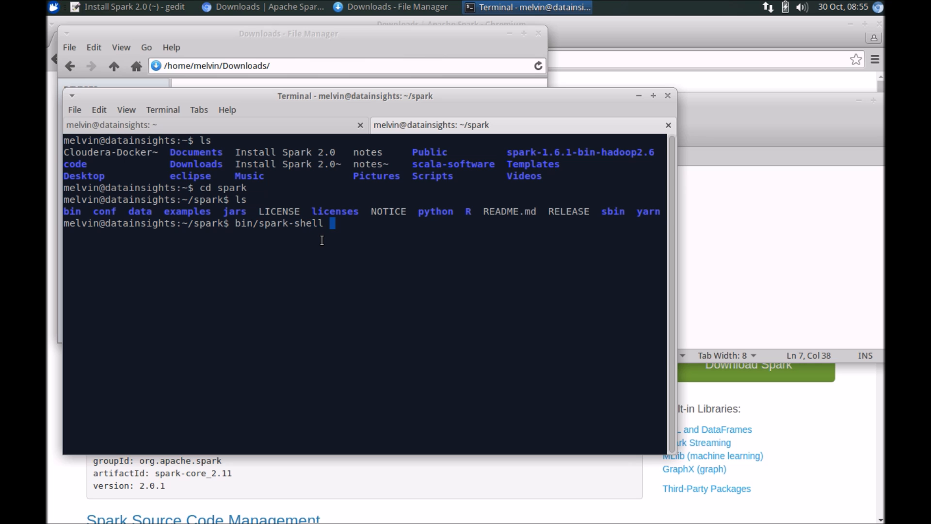
{"action": "double_click", "coordinate": [243, 223]}
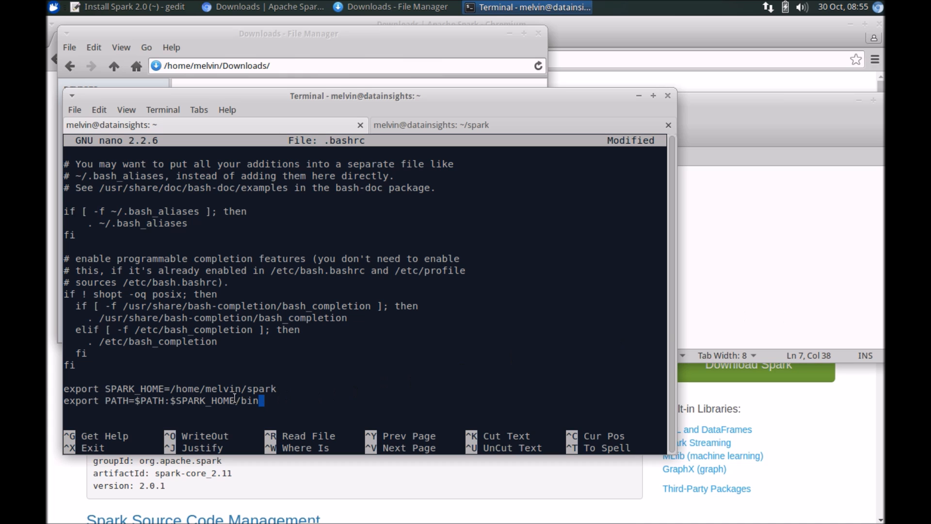
{"action": "mouse_move", "coordinate": [279, 394]}
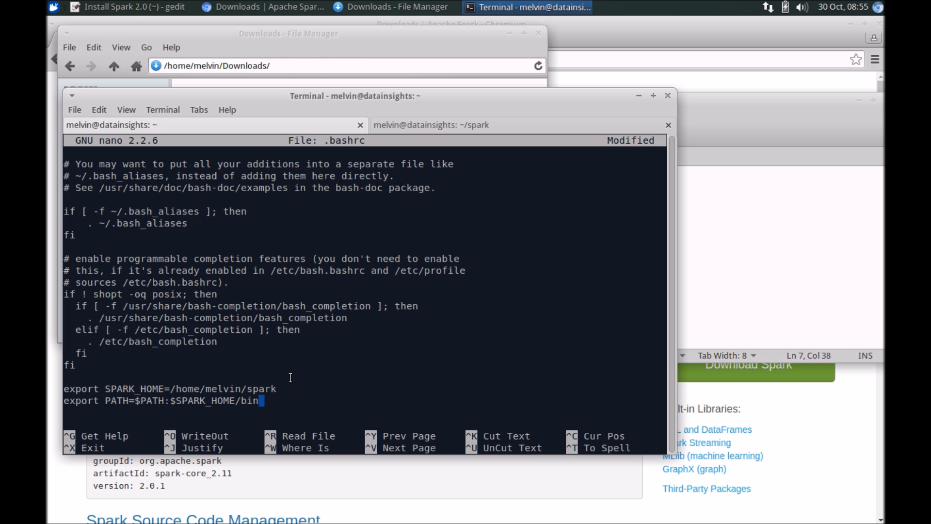
Exit nano and answer the save prompt for the modified .bashrc.
{"action": "key", "text": "ctrl+x"}
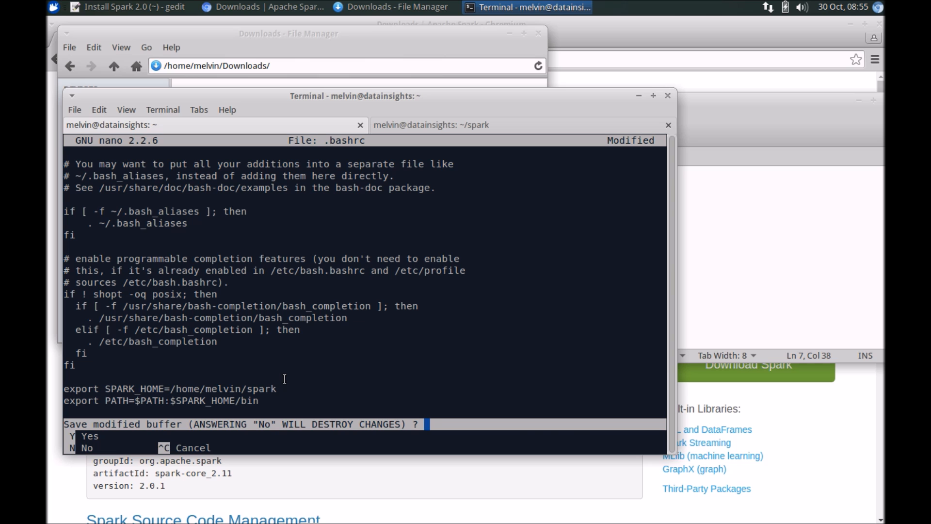
{"action": "key", "text": "n"}
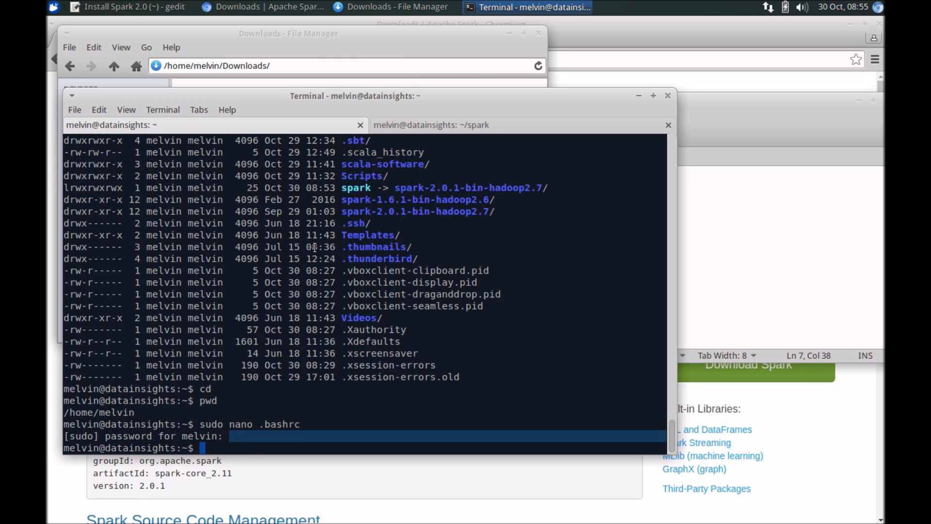
Source .bashrc and print $PATH to check that /home/melvin/spark/bin is listed.
{"action": "type", "text": ". ."}
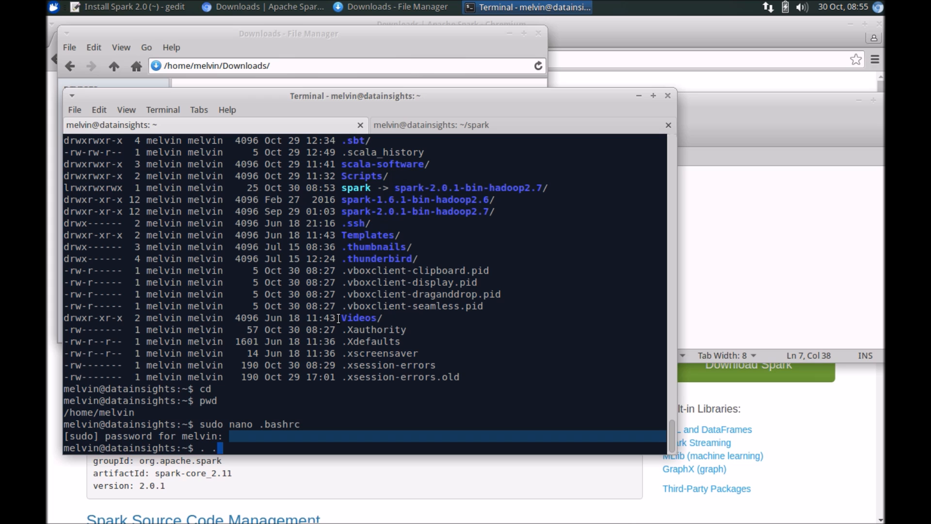
{"action": "type", "text": "bashrc"}
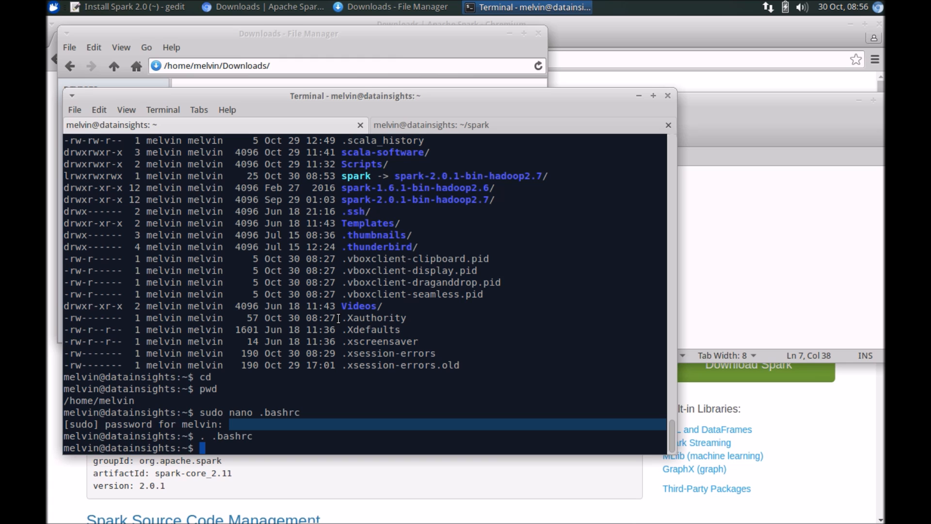
{"action": "type", "text": "echo"}
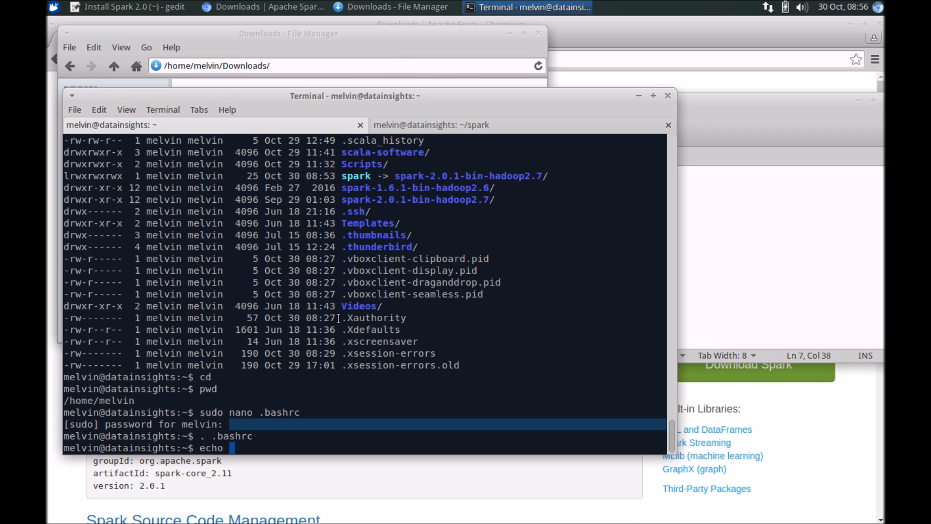
{"action": "type", "text": "$PATH"}
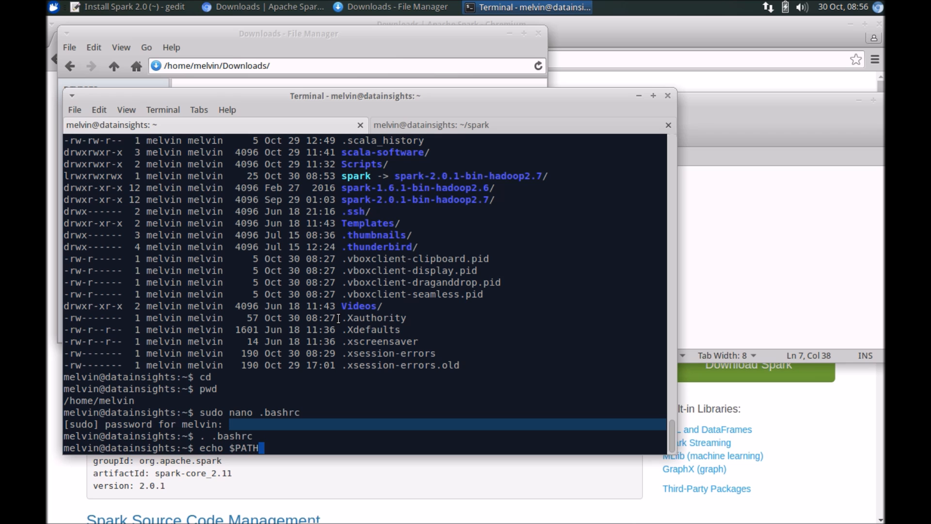
{"action": "key", "text": "Return"}
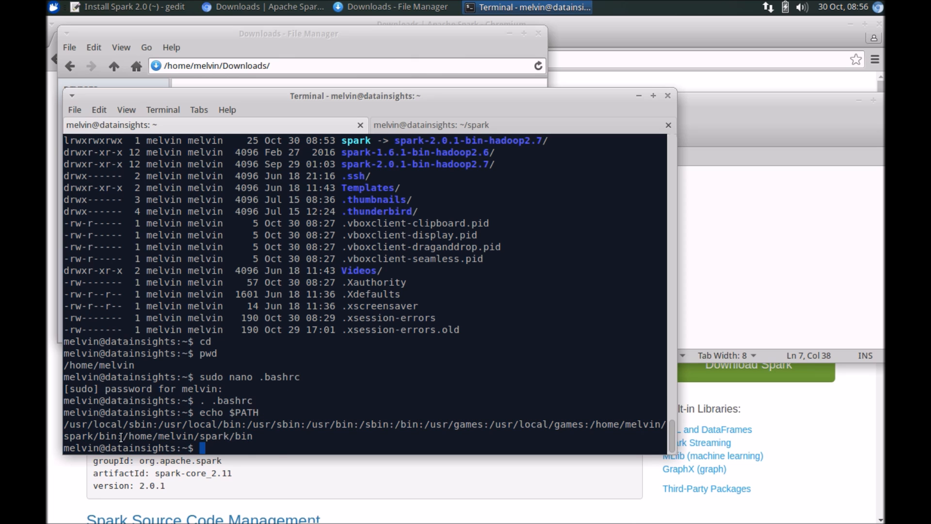
{"action": "mouse_move", "coordinate": [303, 383]}
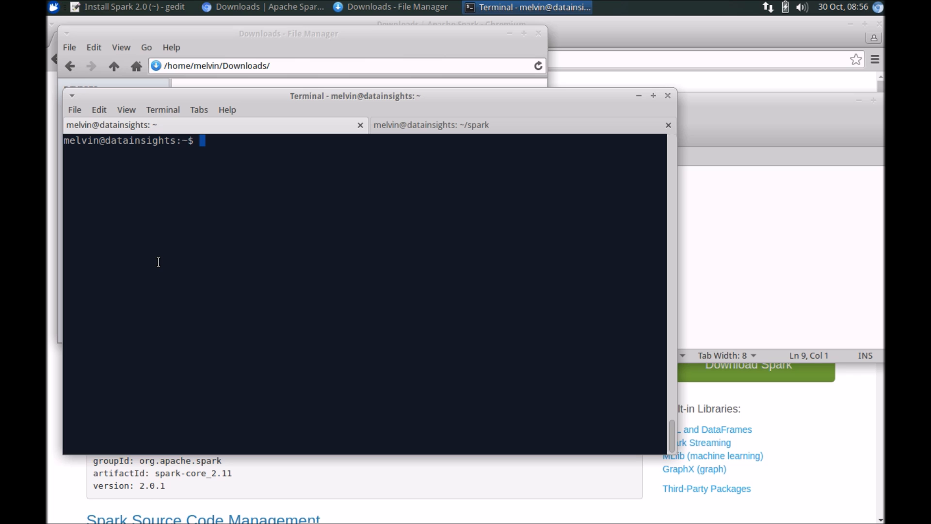
Type spark-shell at the home-folder prompt to start Spark 2.0.1.
{"action": "type", "text": "spark="}
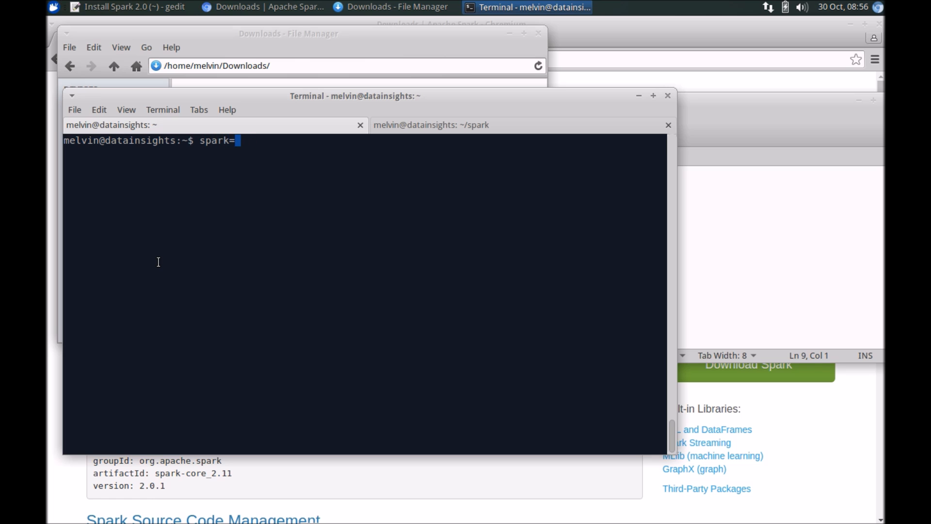
{"action": "type", "text": "-shell"}
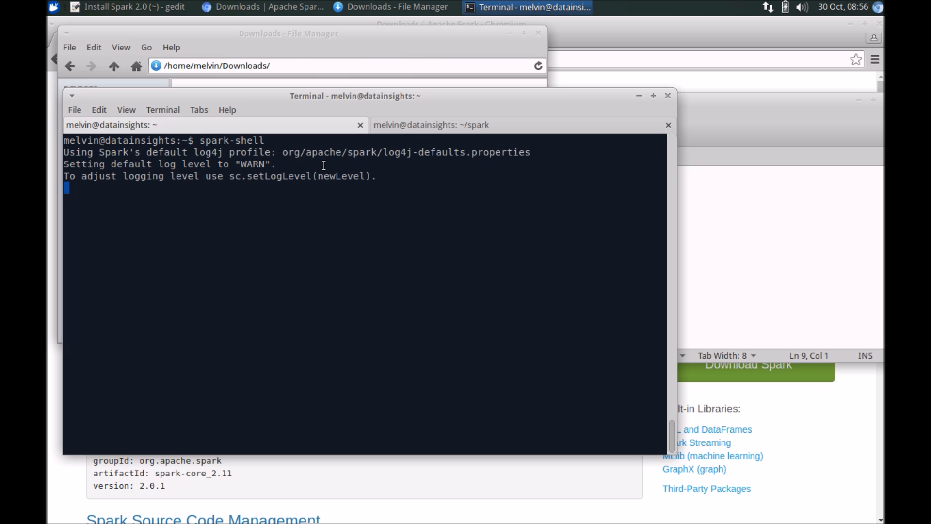
{"action": "mouse_move", "coordinate": [234, 149]}
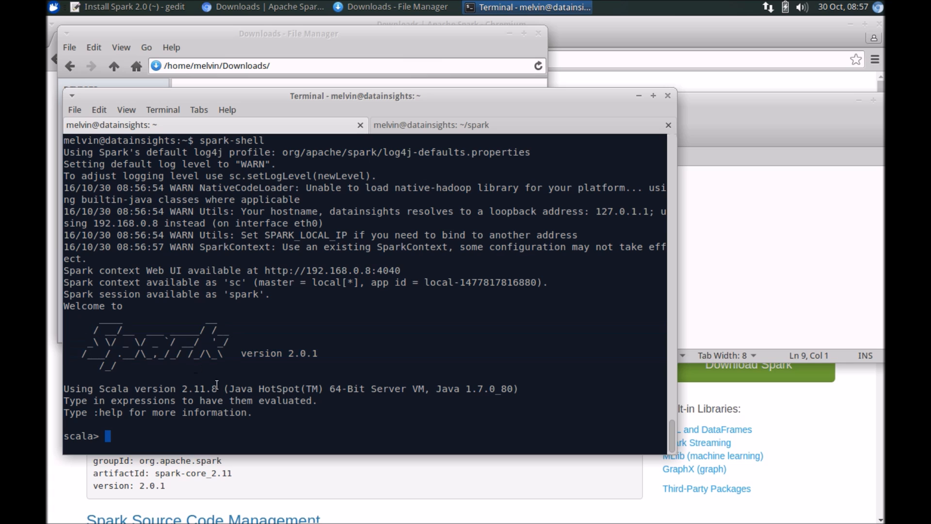
{"action": "mouse_move", "coordinate": [350, 360]}
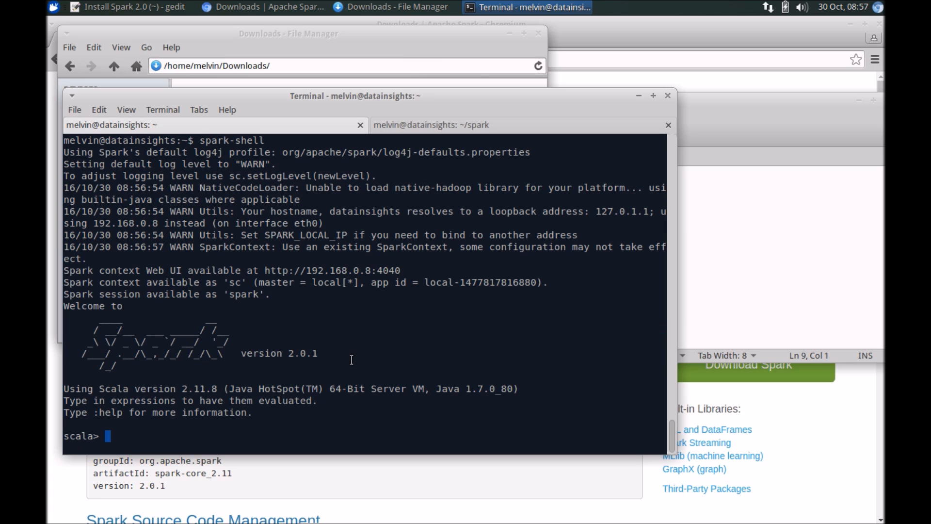
Run val x = sc.parallelize(1 to 100), collect x, then bring the gedit notes forward.
{"action": "type", "text": "val"}
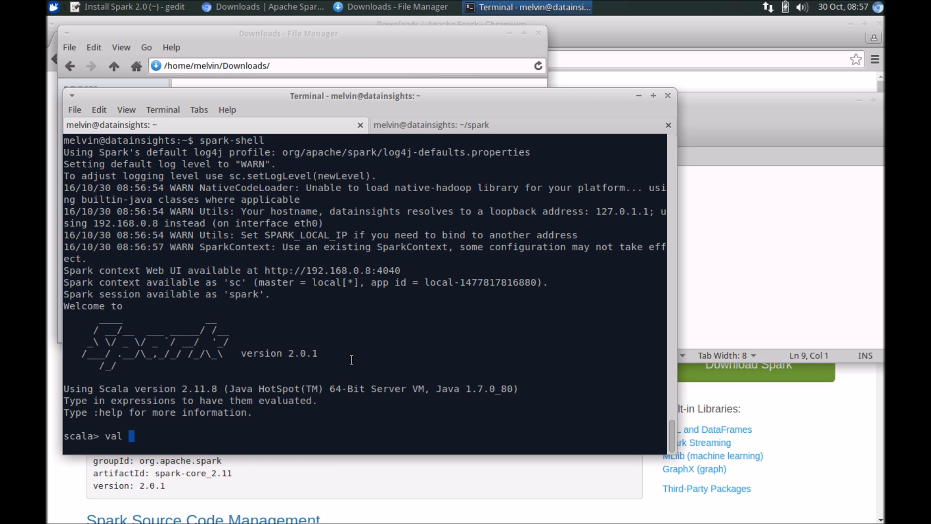
{"action": "type", "text": "x = sc"}
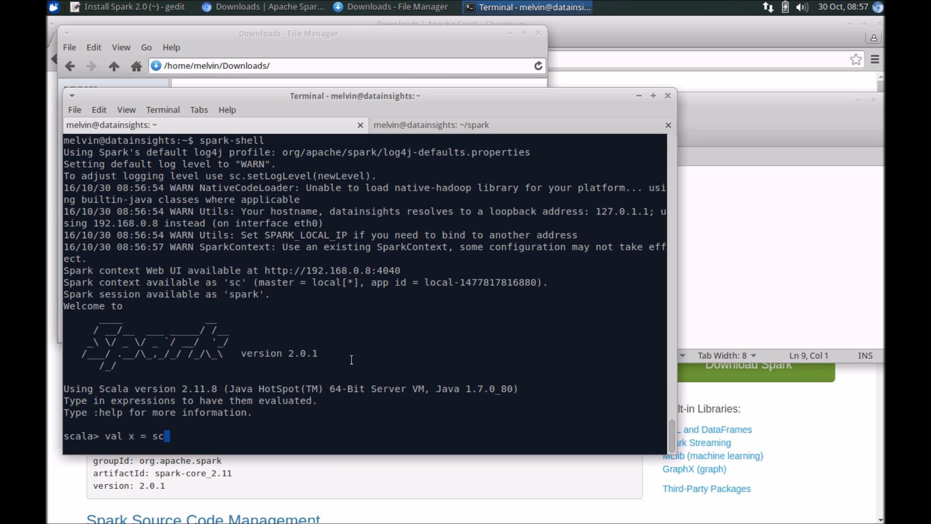
{"action": "type", "text": "parallel"}
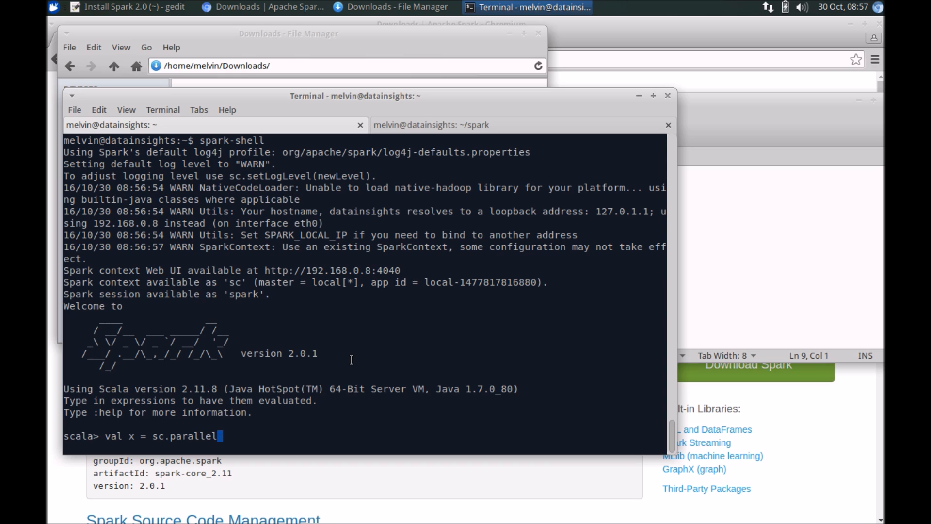
{"action": "type", "text": "ize("}
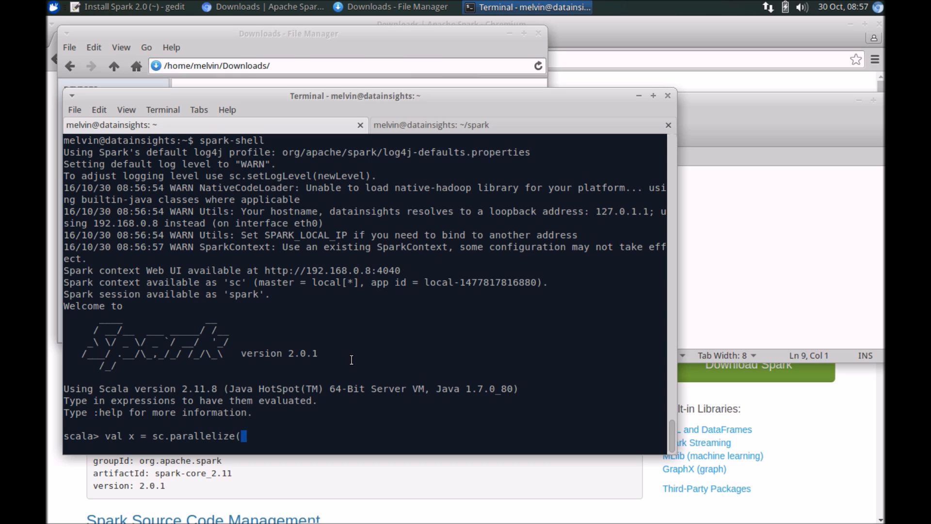
{"action": "type", "text": "1 to 100)"}
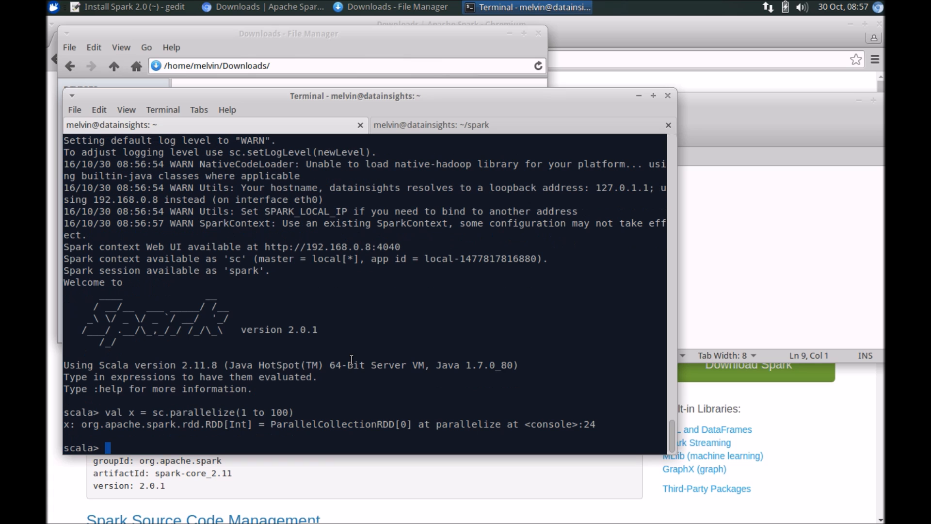
{"action": "type", "text": "x.colel"}
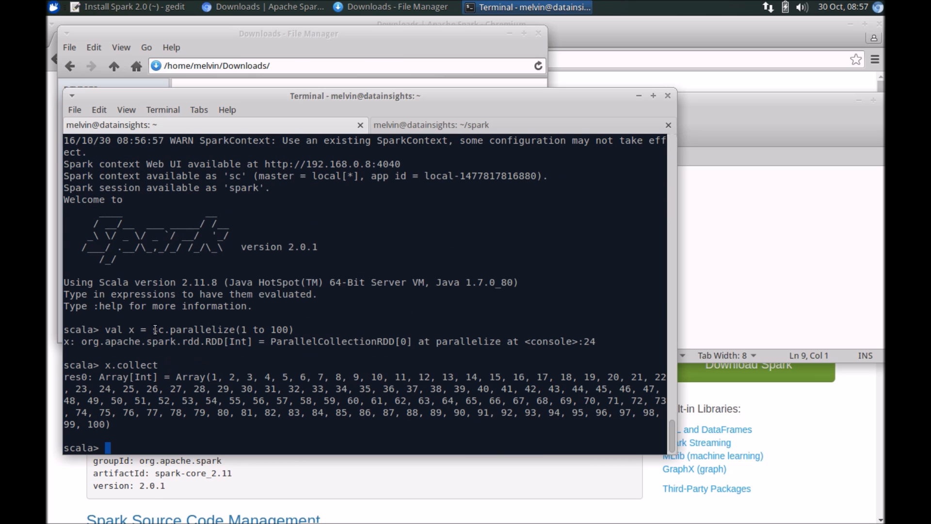
{"action": "mouse_move", "coordinate": [174, 402]}
{"action": "type", "text": ":quit"}
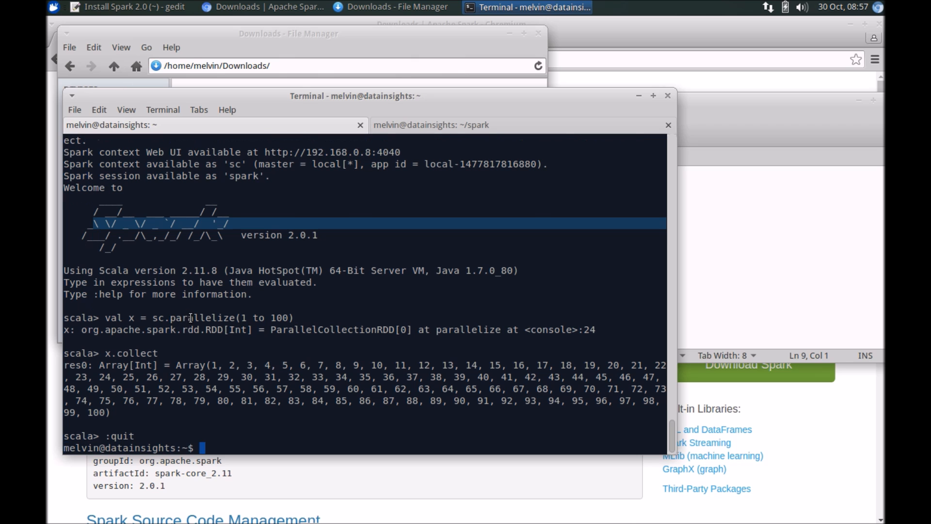
{"action": "left_click", "coordinate": [125, 7]}
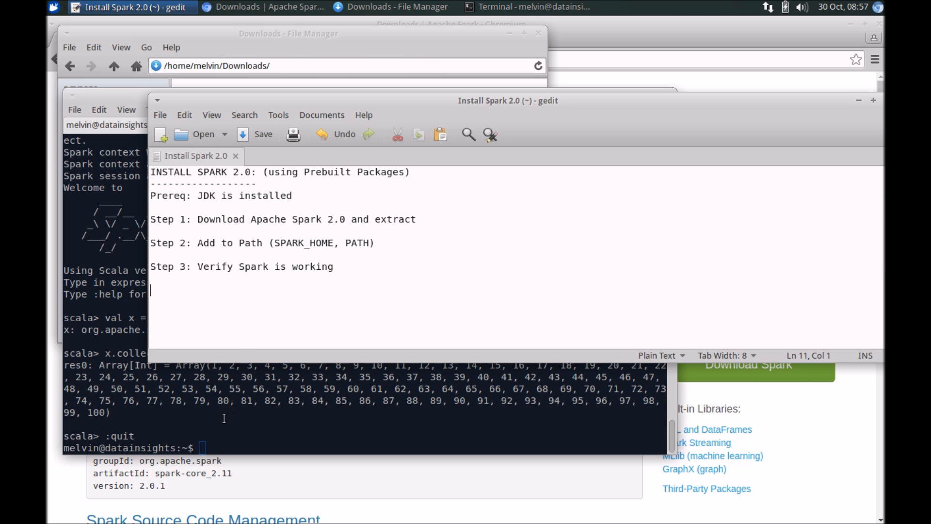
{"action": "mouse_move", "coordinate": [173, 395]}
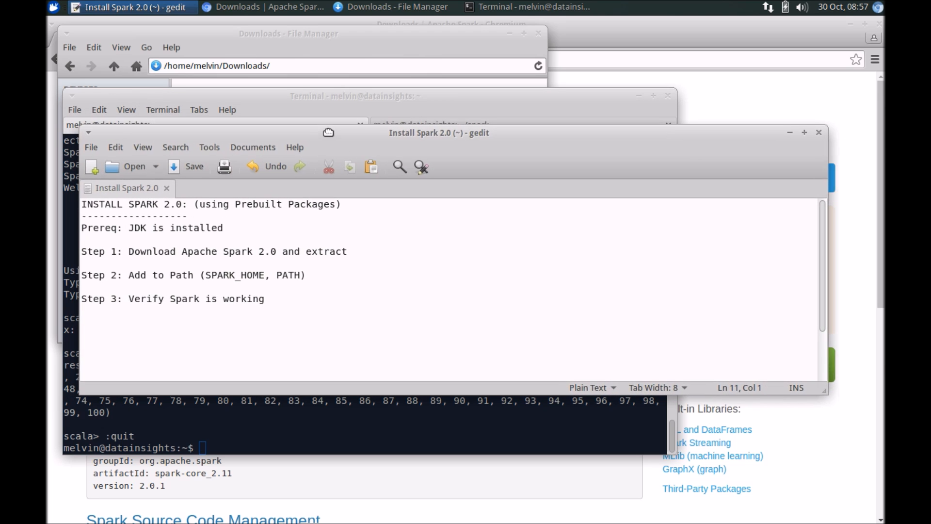
Move the gedit install notes window higher up over the terminal.
{"action": "left_click_drag", "start_coordinate": [439, 132], "coordinate": [454, 98]}
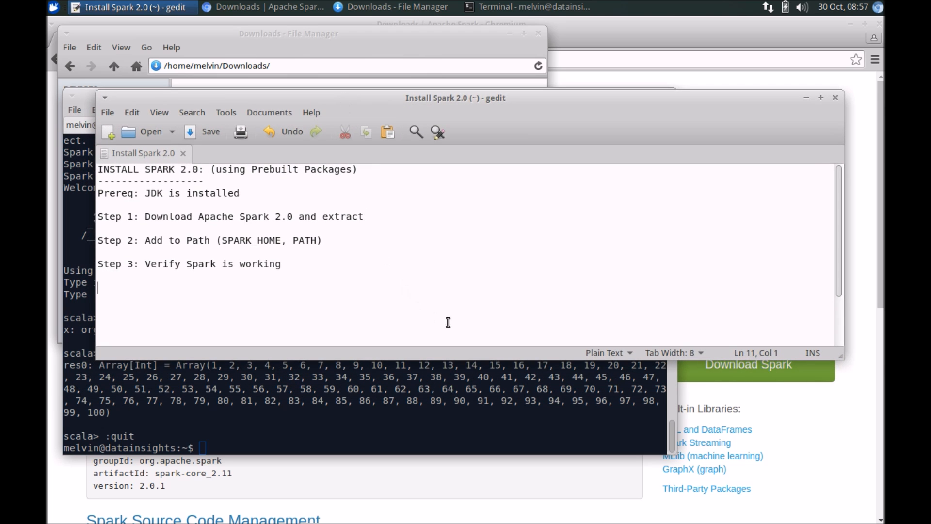